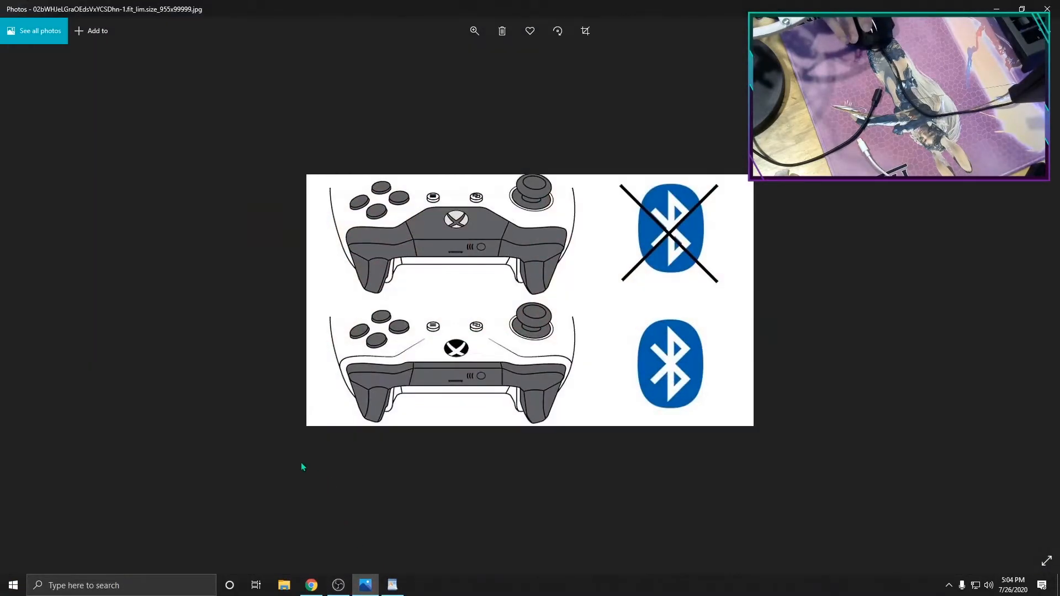
mouse_move(280, 451)
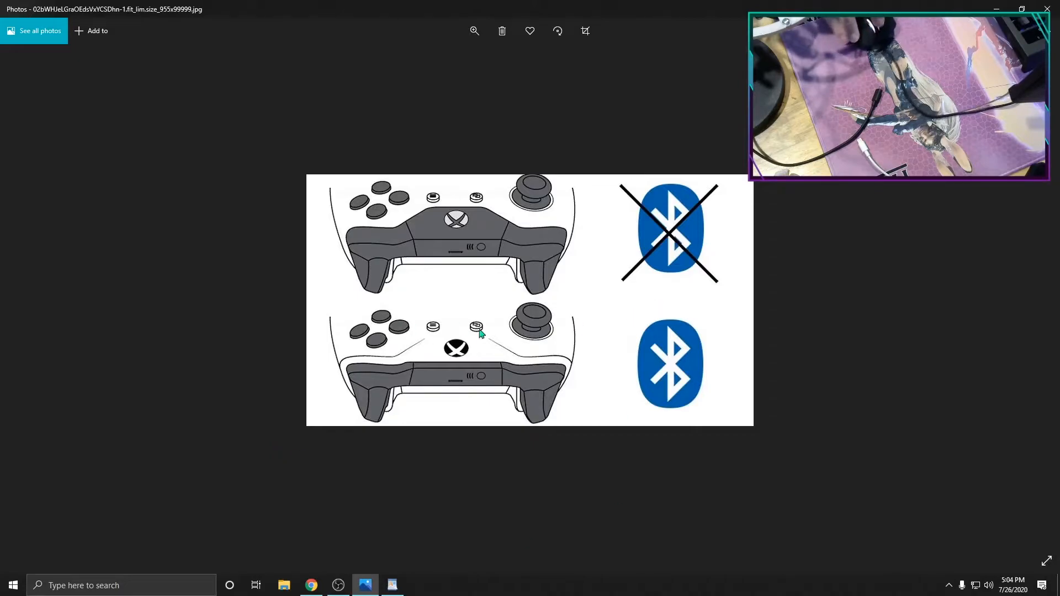
mouse_move(475, 358)
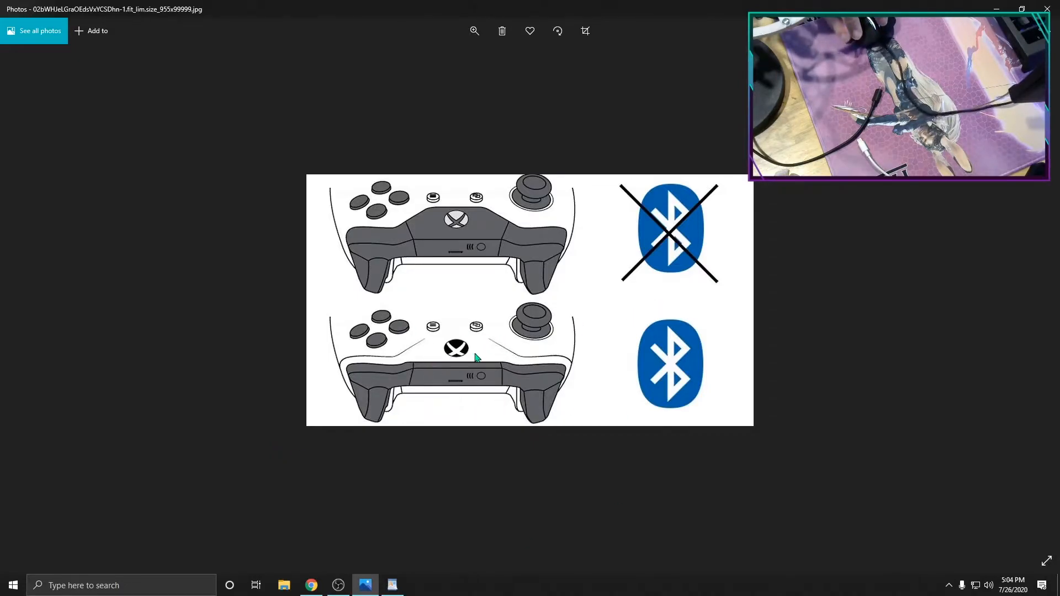
mouse_move(564, 361)
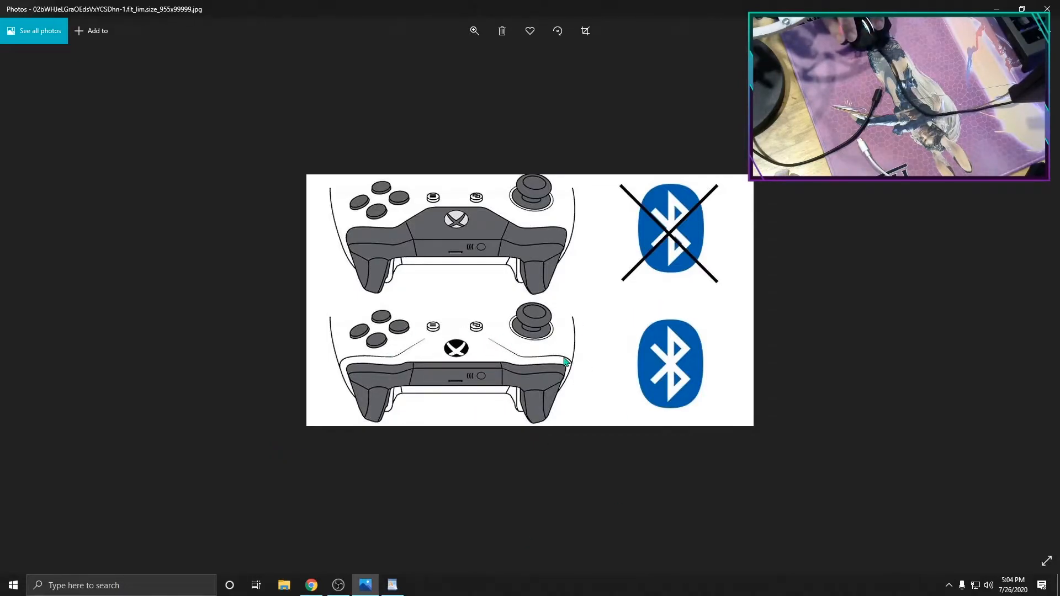
mouse_move(457, 326)
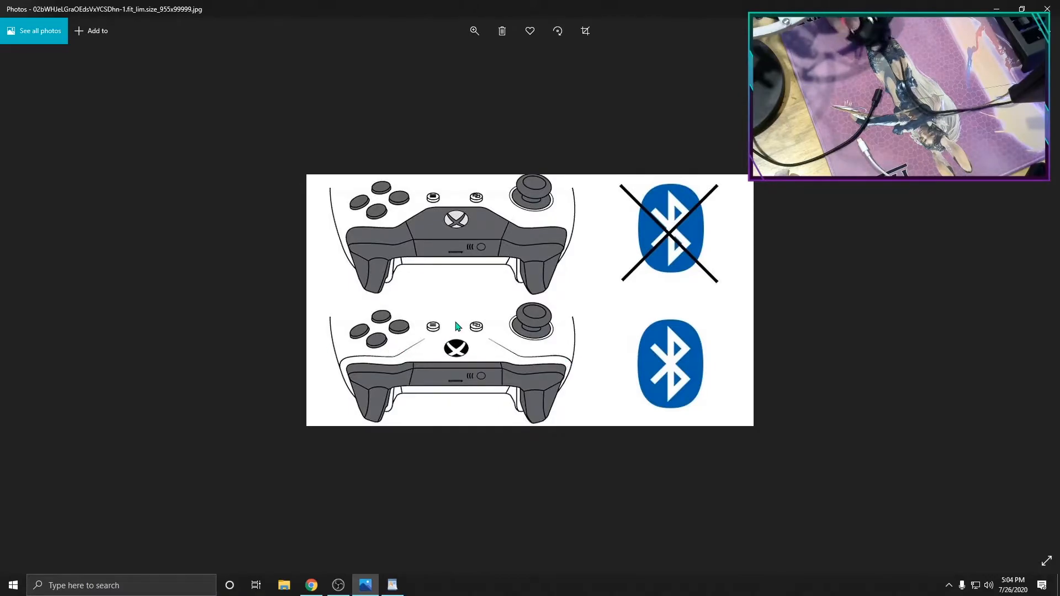
mouse_move(554, 234)
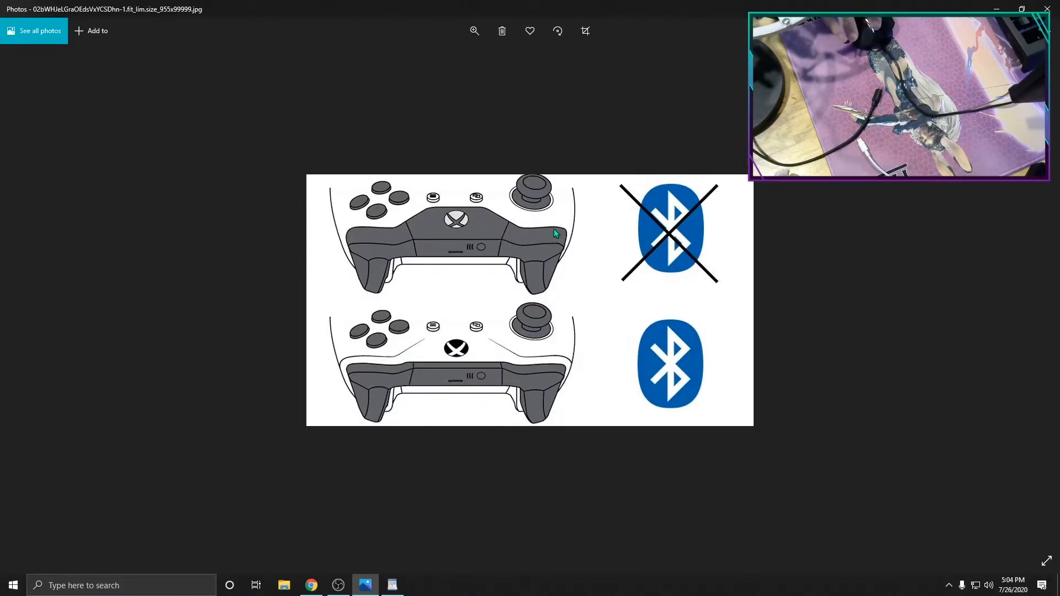
mouse_move(438, 245)
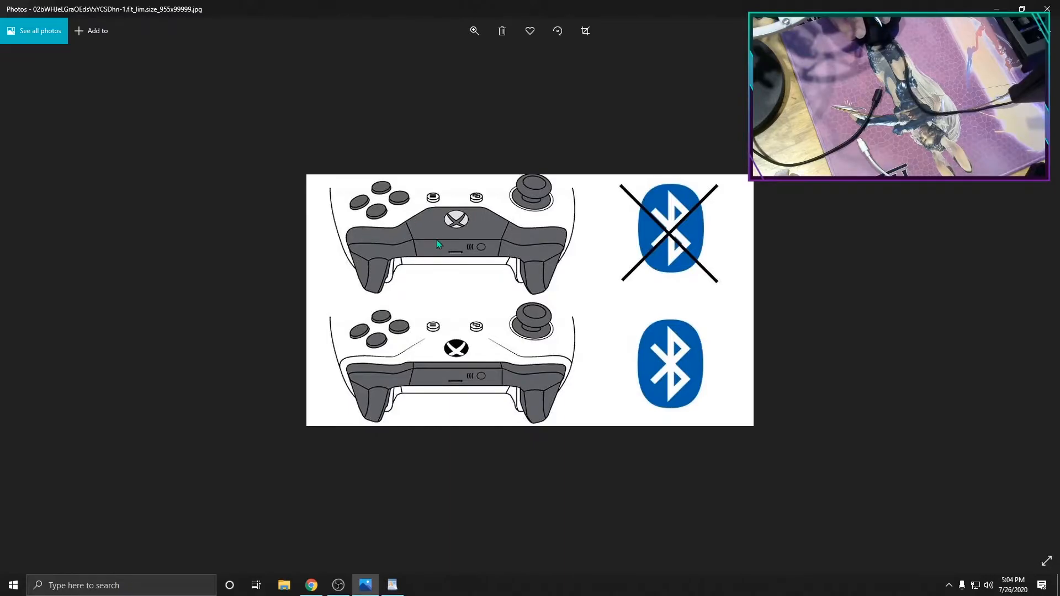
mouse_move(428, 240)
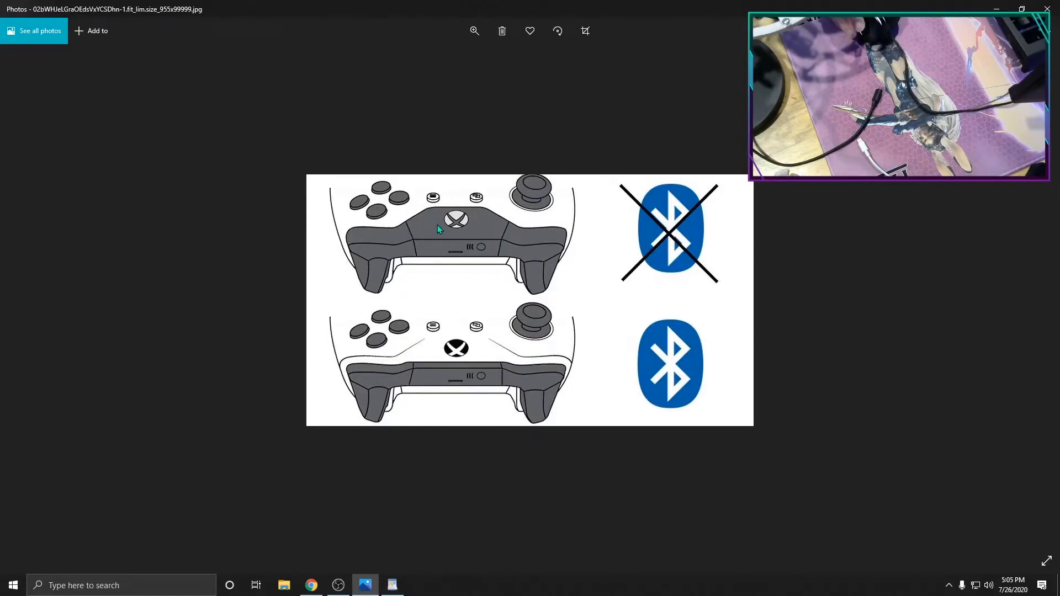
mouse_move(476, 223)
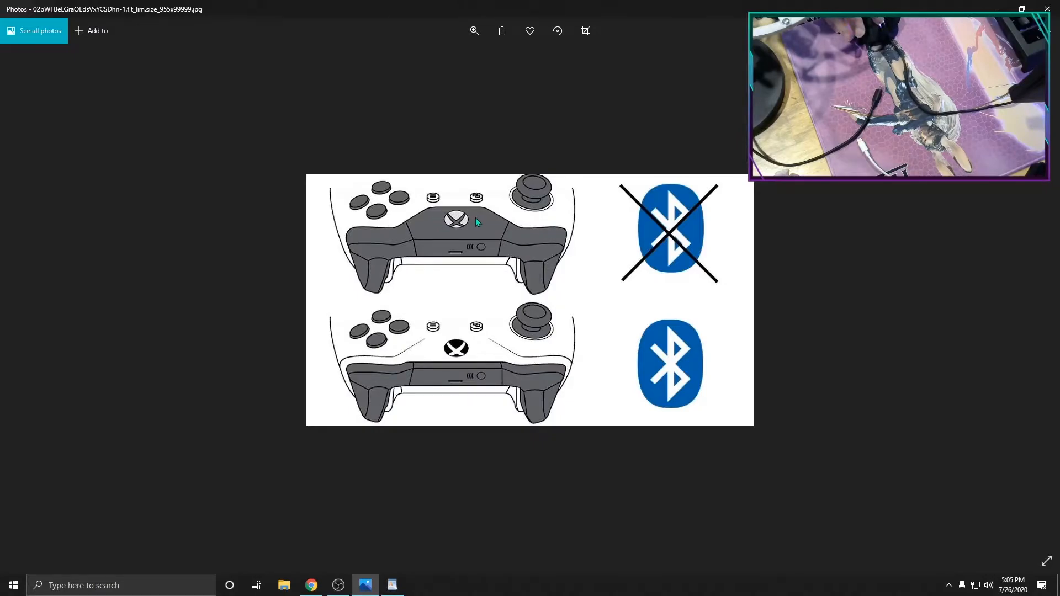
mouse_move(548, 211)
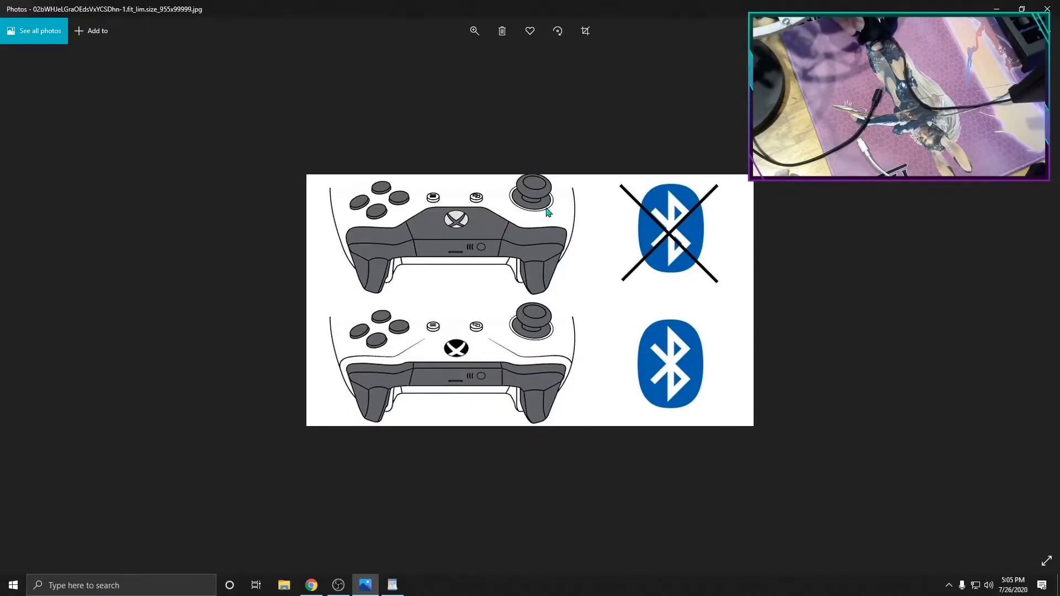
mouse_move(548, 353)
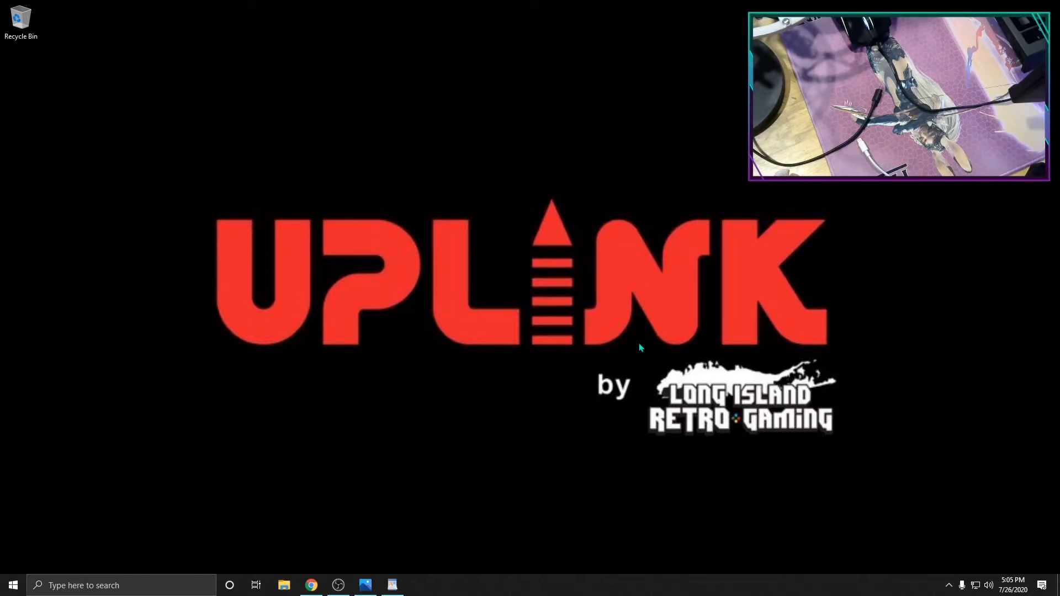
mouse_move(269, 459)
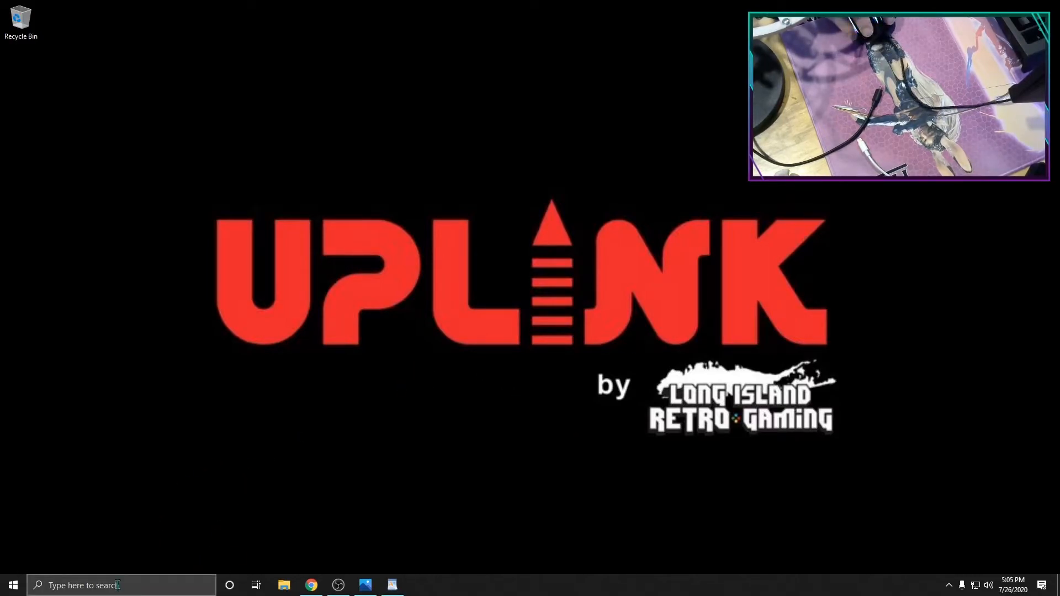
Pair the Wireless Controller via Bluetooth & other devices settings and finish setup
type("blu")
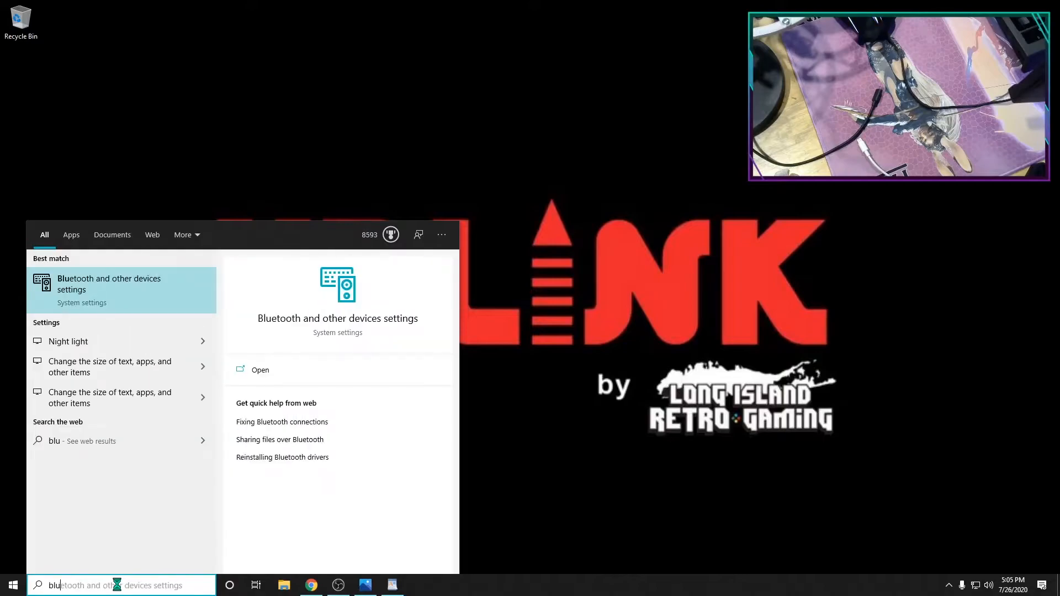
left_click(260, 370)
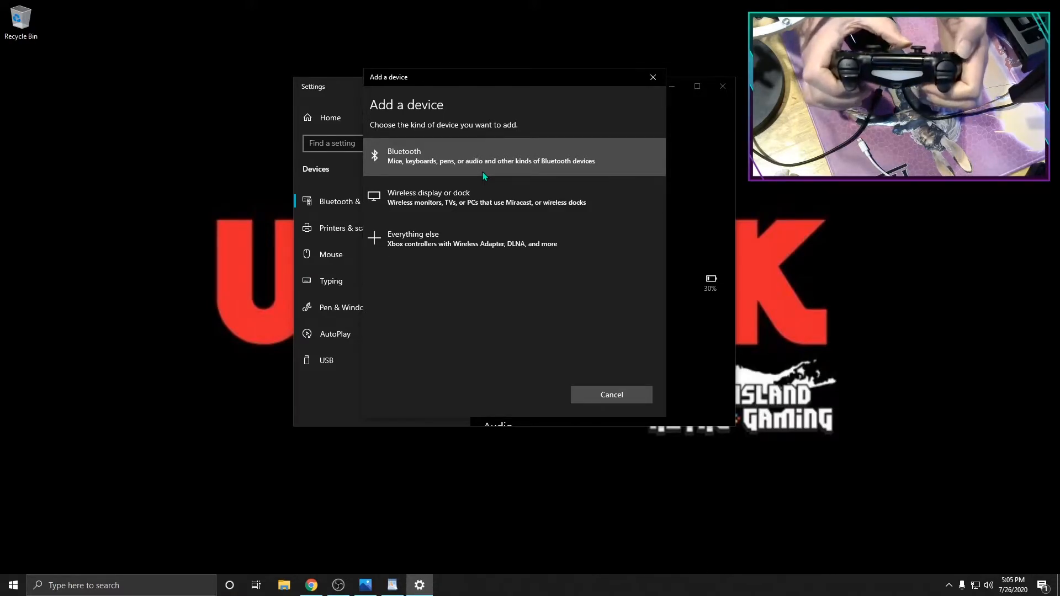
mouse_move(368, 212)
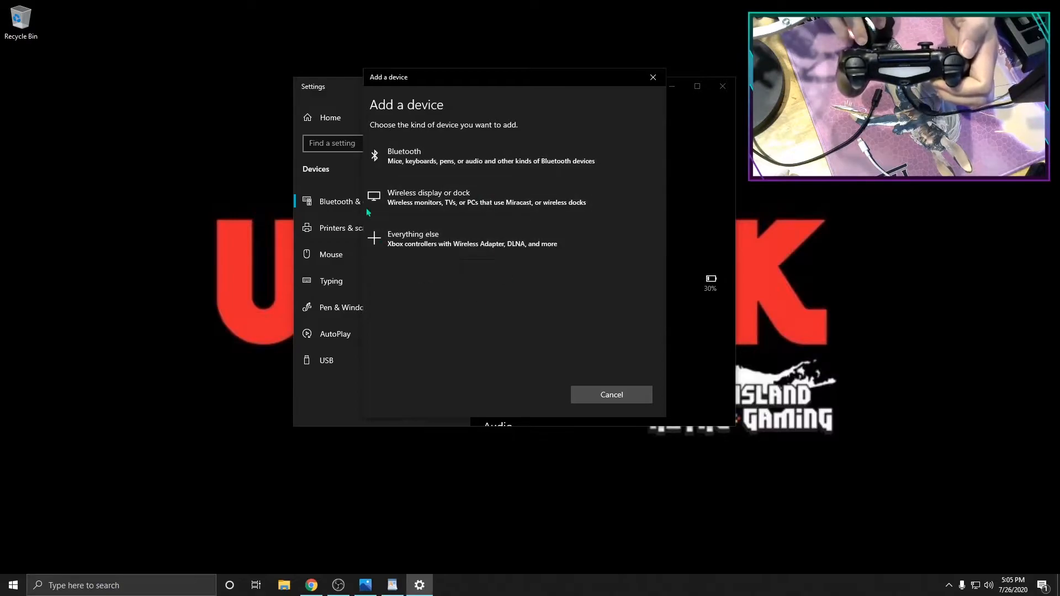
left_click(404, 151)
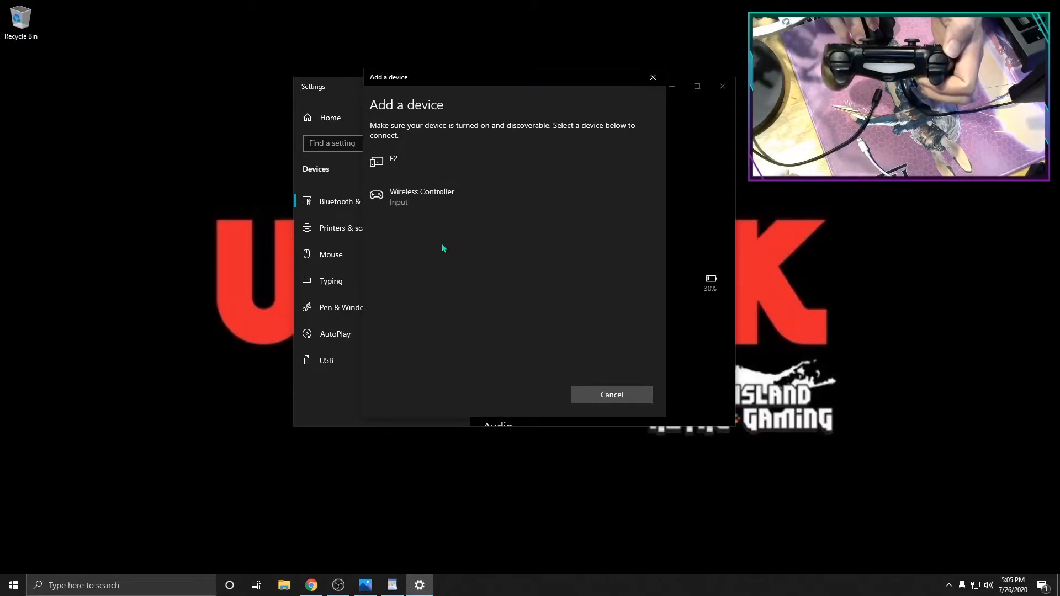
left_click(421, 196)
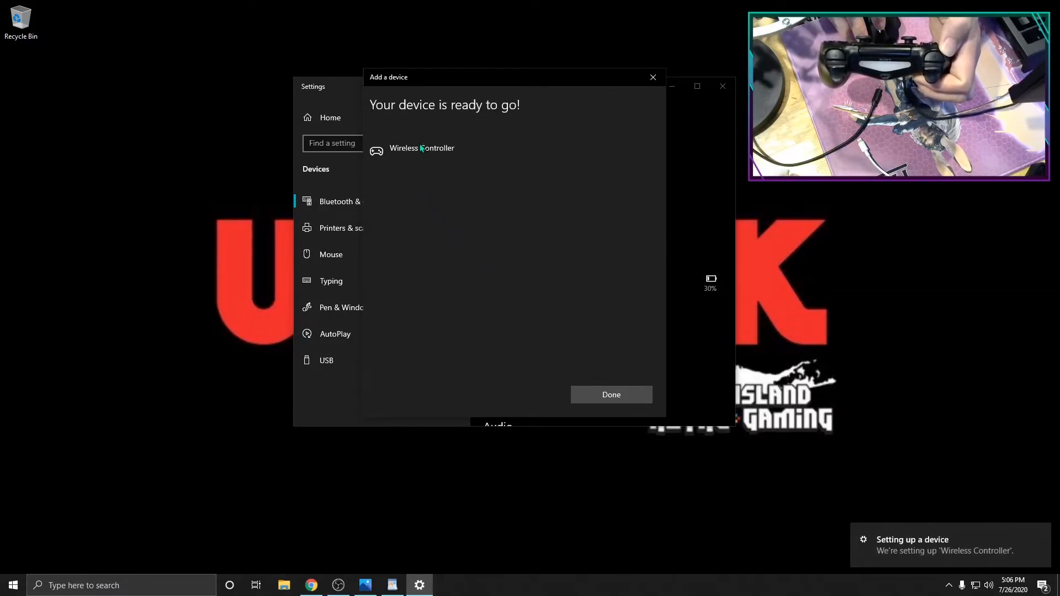
mouse_move(483, 175)
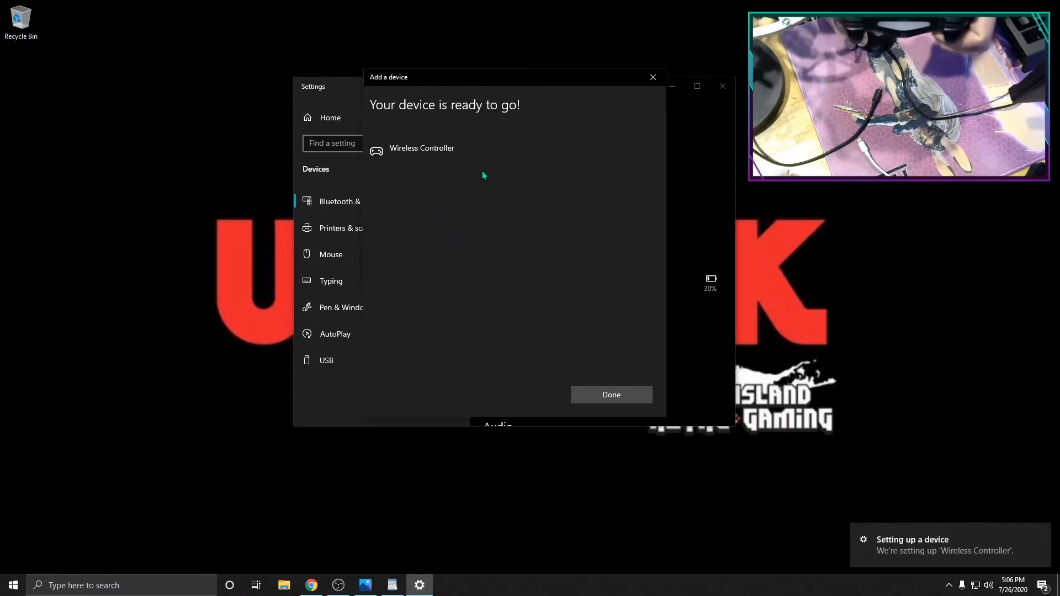
mouse_move(611, 394)
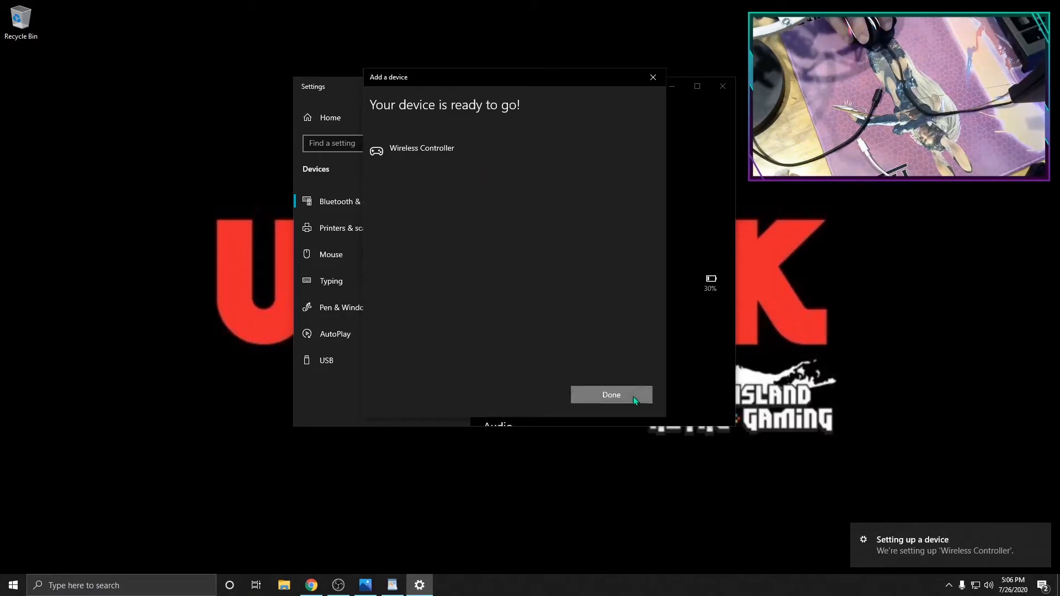
left_click(611, 395)
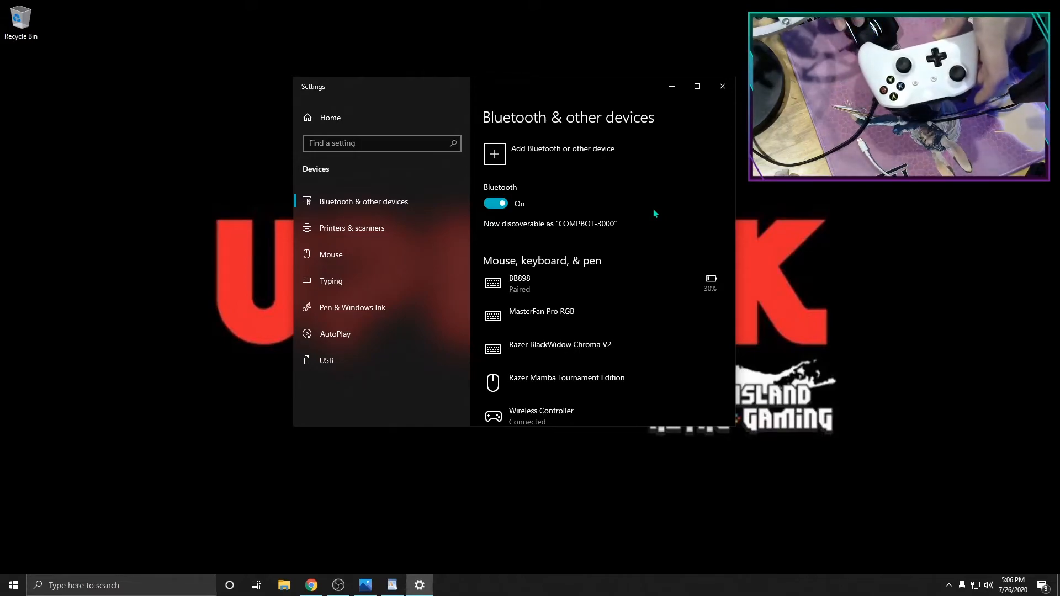
mouse_move(514, 188)
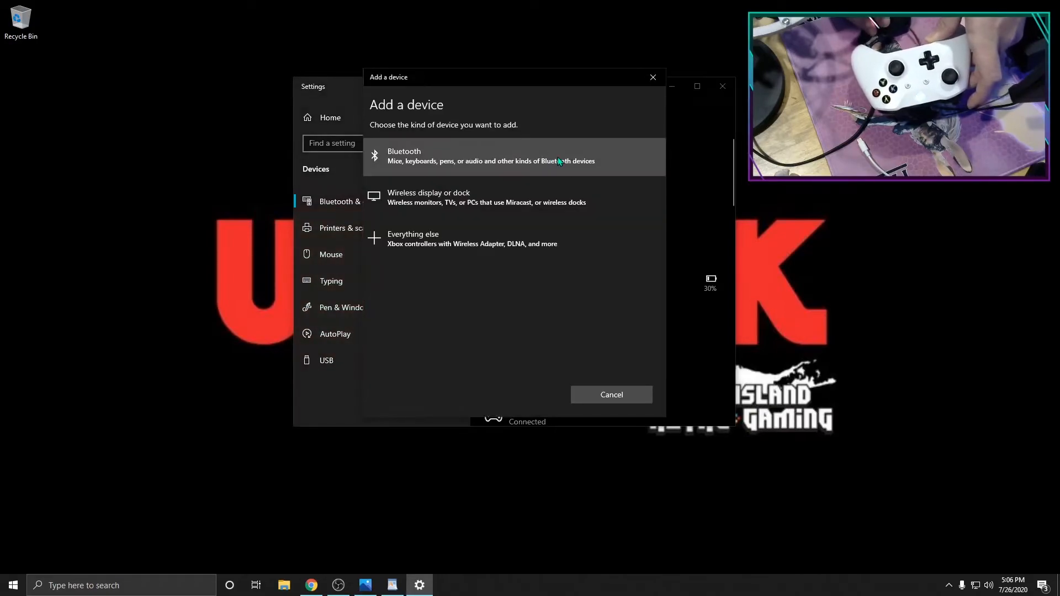
Add the Xbox Wireless Controller as a second Bluetooth device
left_click(491, 157)
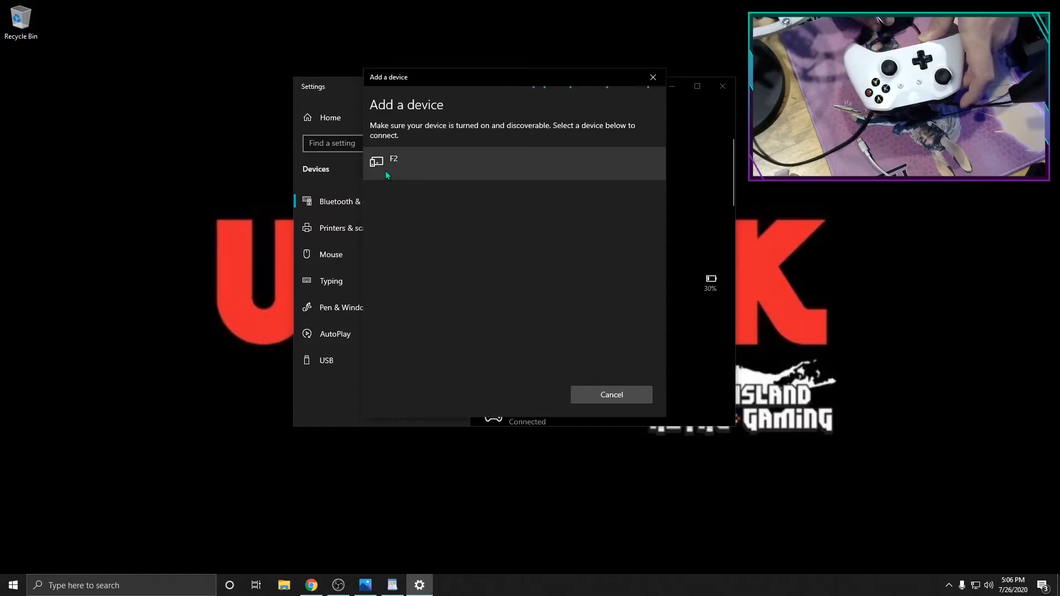
mouse_move(433, 259)
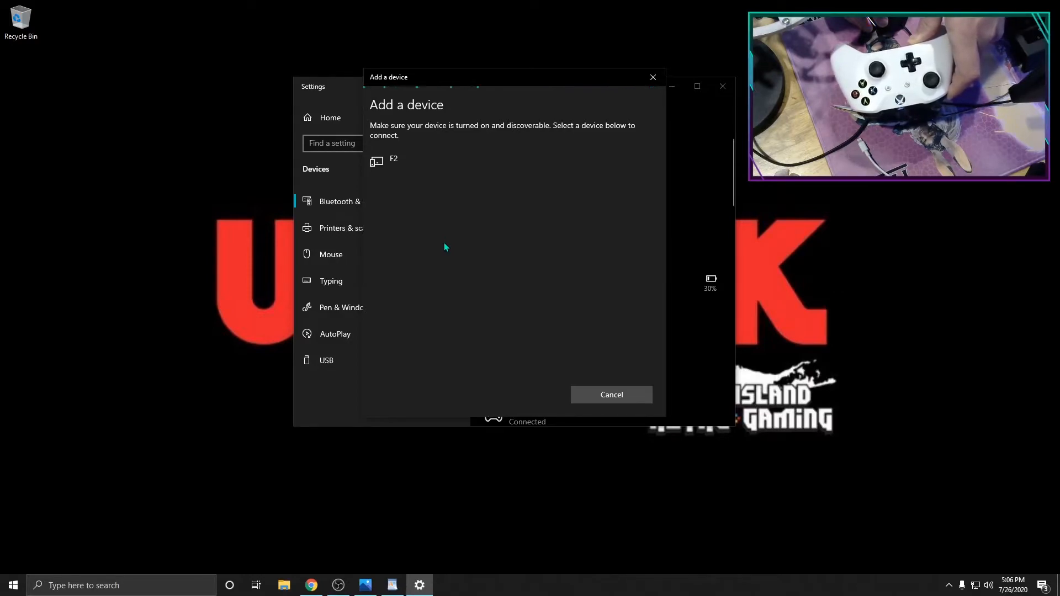
mouse_move(485, 119)
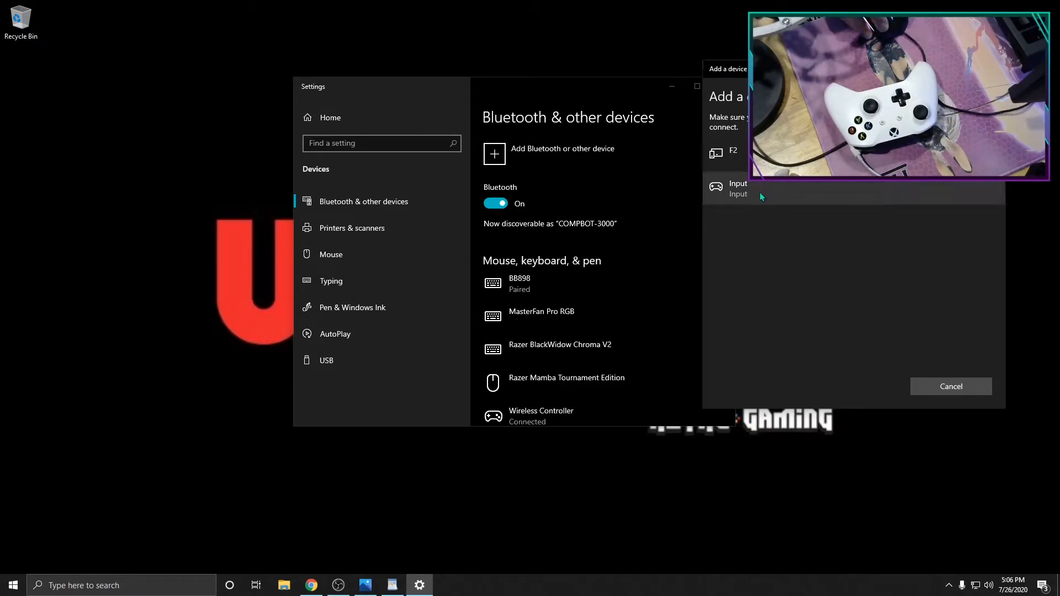
left_click(738, 187)
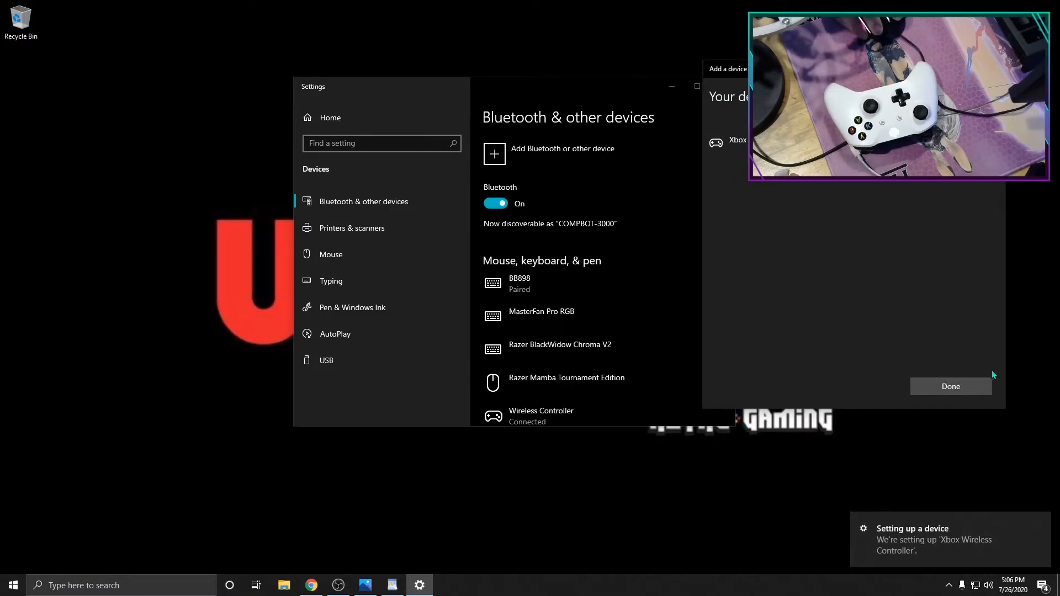
left_click(950, 386)
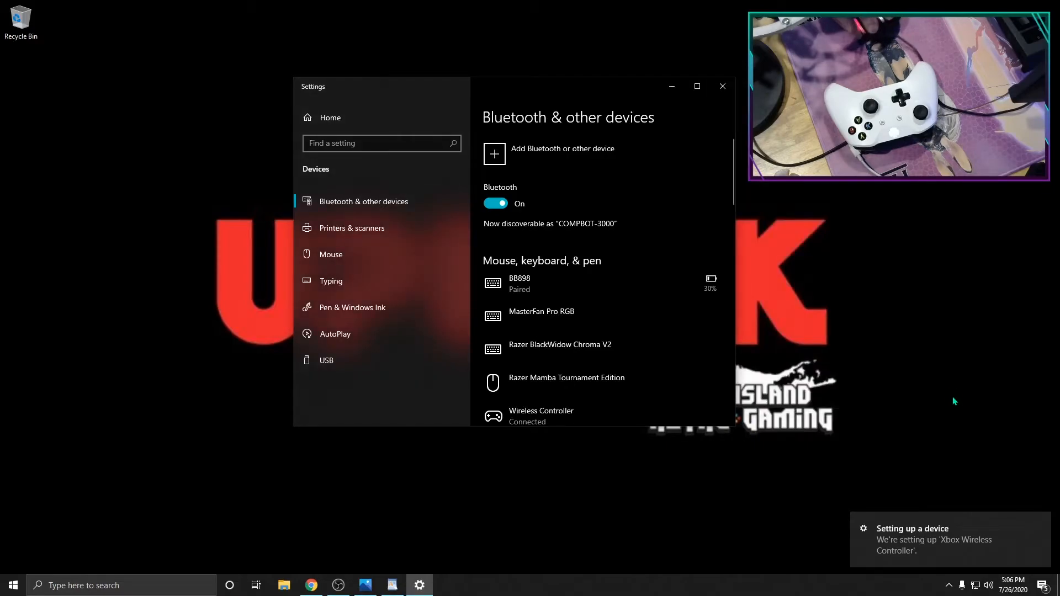
mouse_move(859, 454)
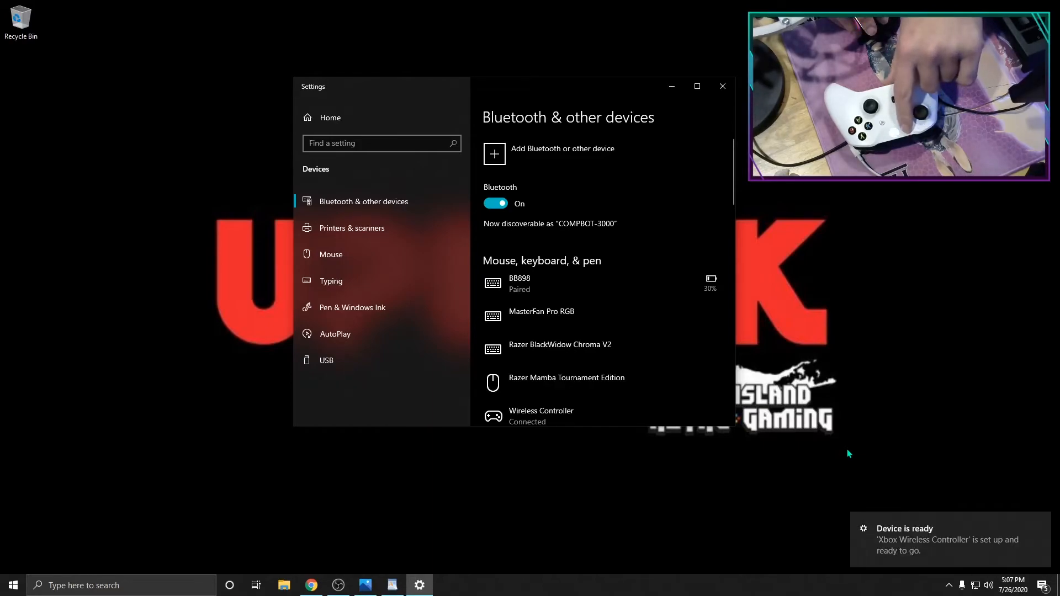
Close Settings once the Xbox Wireless Controller is reported ready
left_click(380, 143)
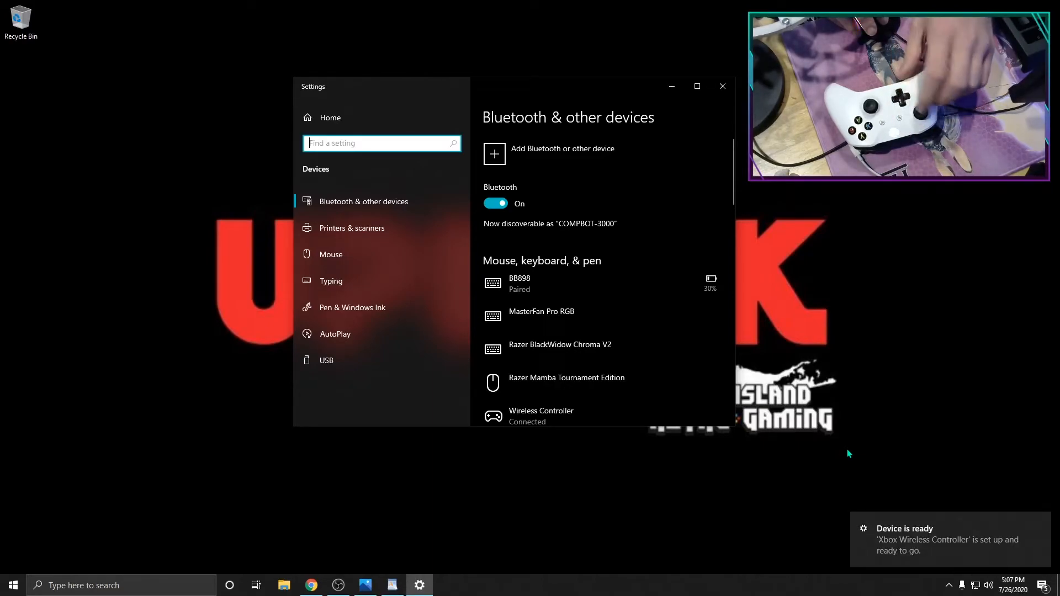
mouse_move(864, 403)
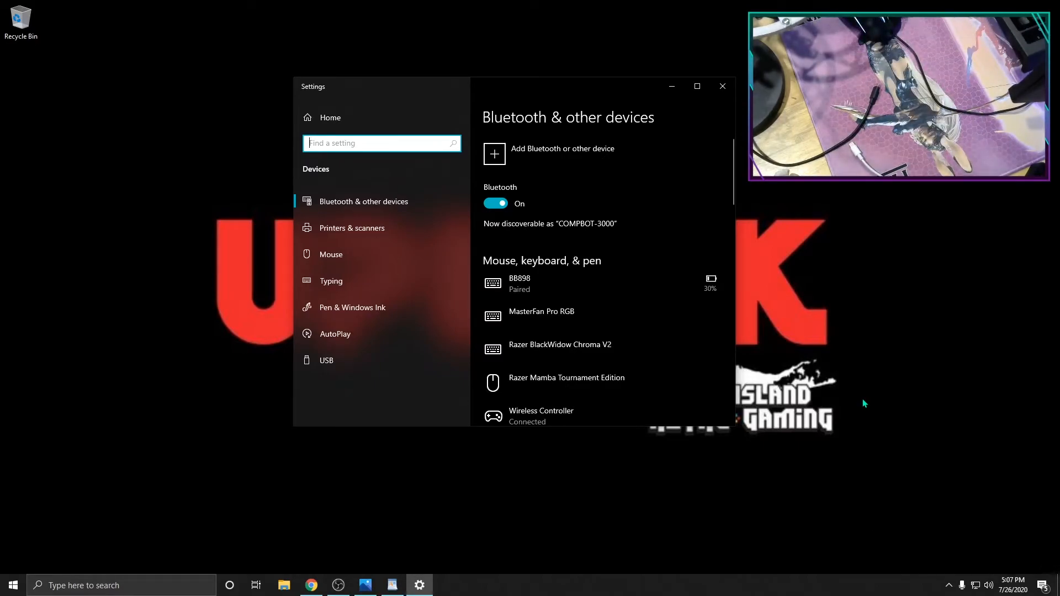
mouse_move(168, 561)
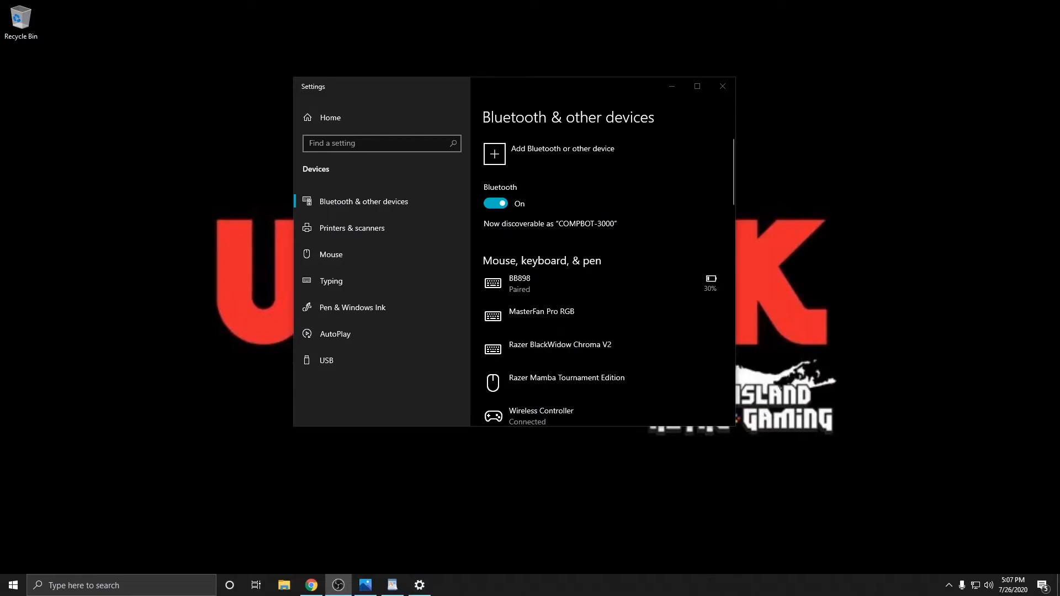
mouse_move(720, 110)
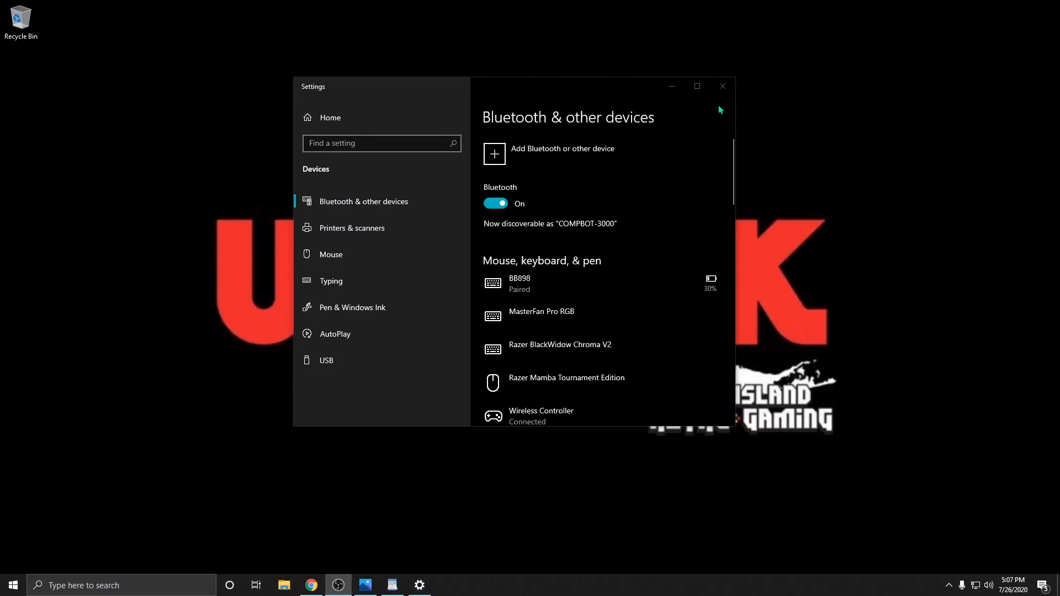
left_click(722, 86)
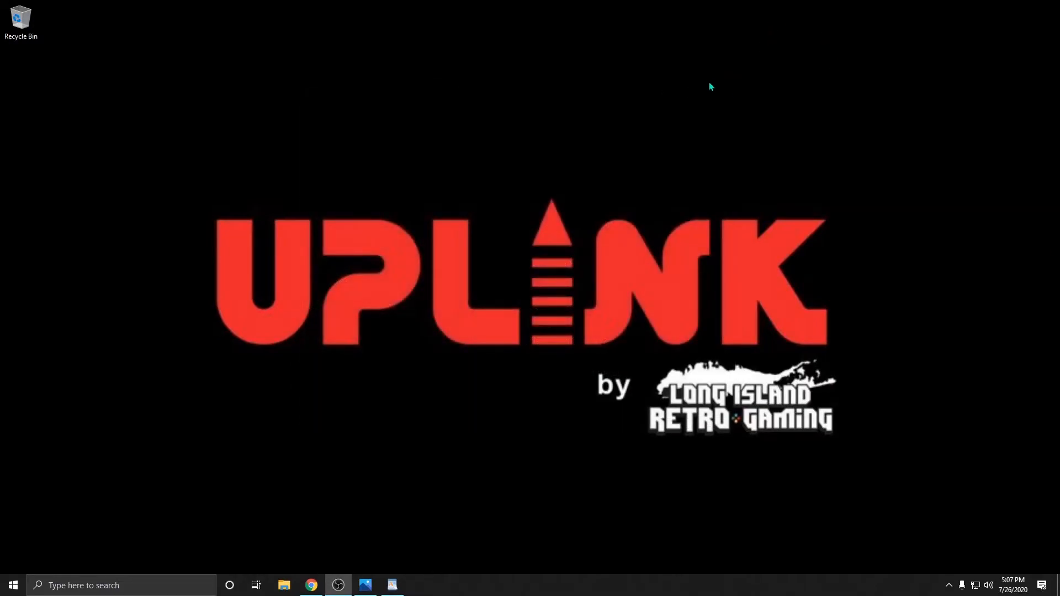
mouse_move(749, 112)
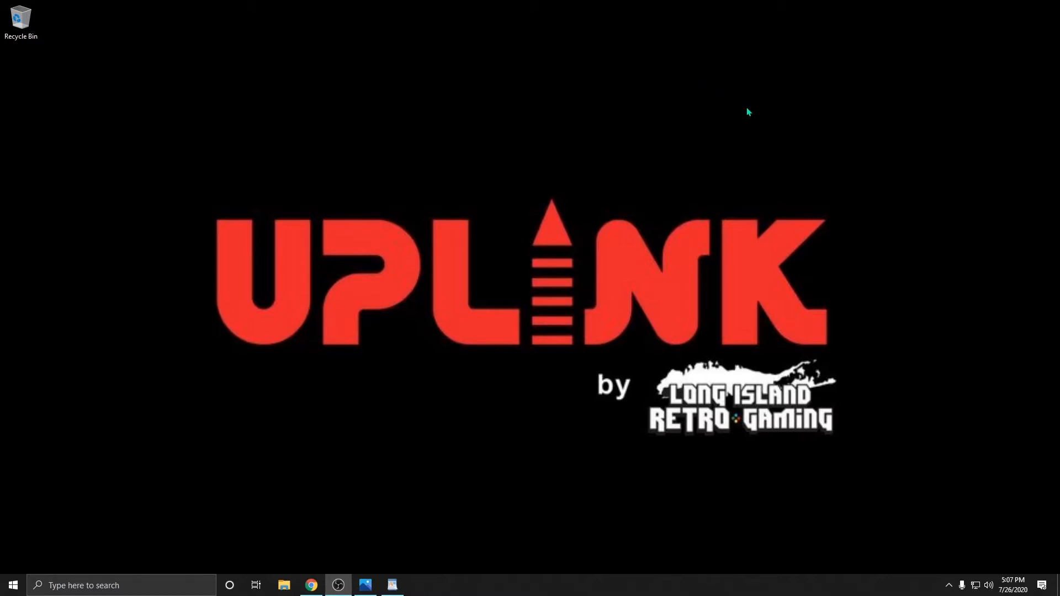
mouse_move(1028, 509)
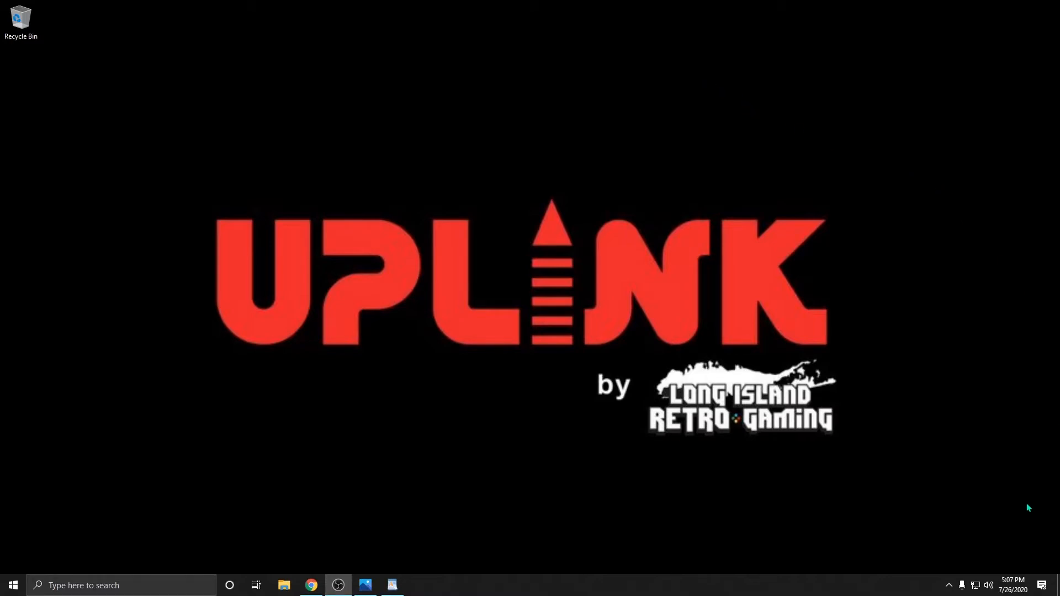
Reopen Parsec from the system tray, centre its window, and show the Computers list
left_click(950, 585)
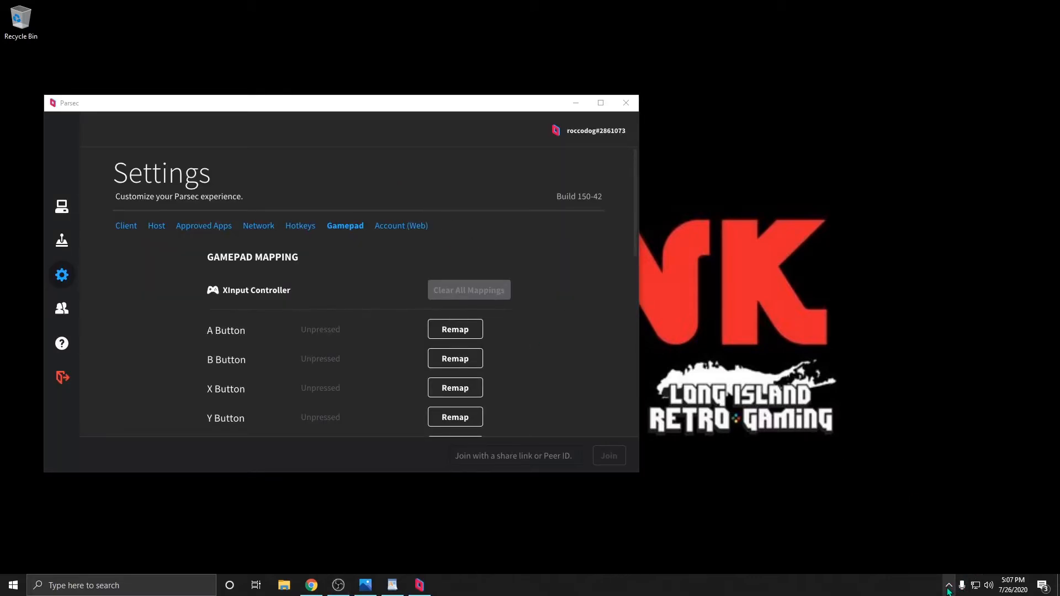
left_click(949, 585)
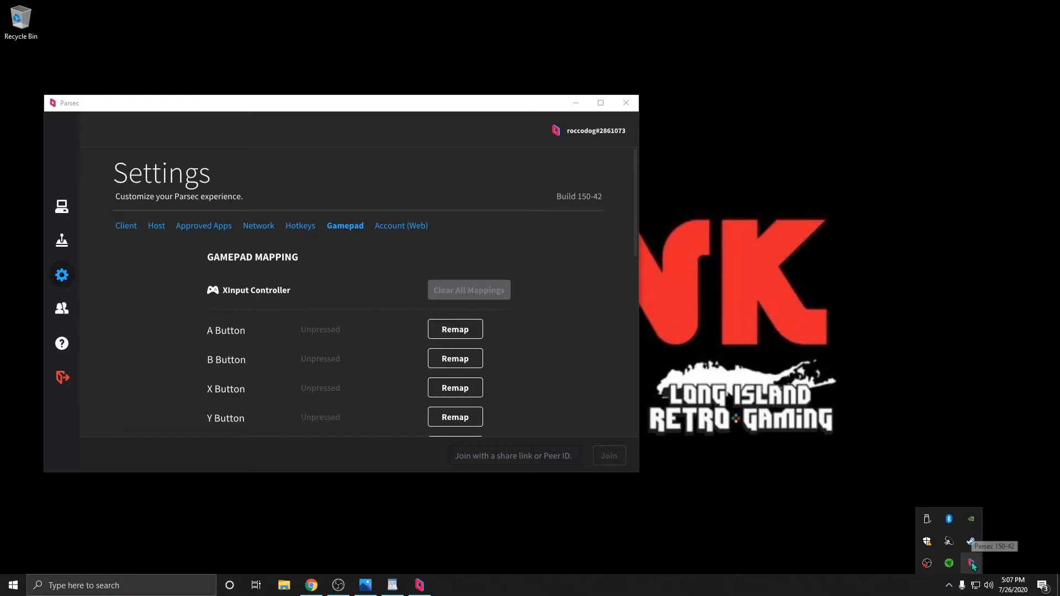
left_click_drag(338, 102, 424, 113)
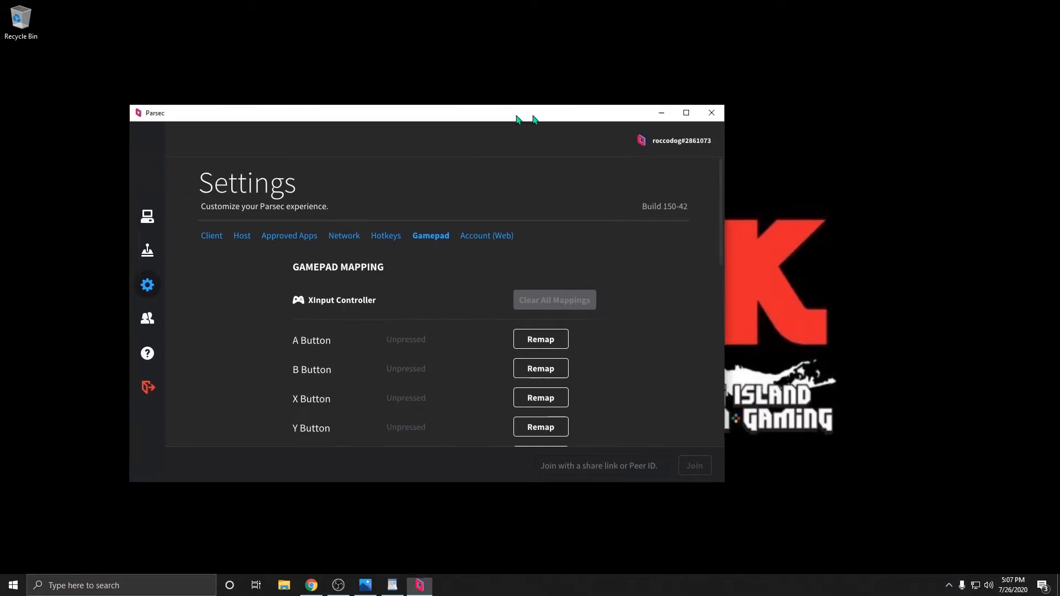
left_click(147, 217)
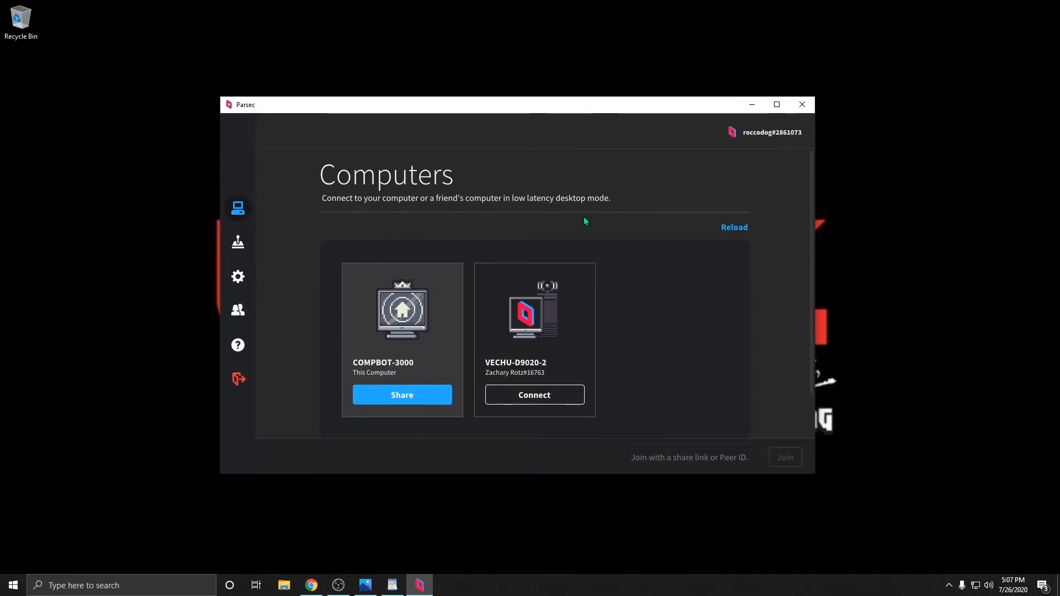
mouse_move(238, 277)
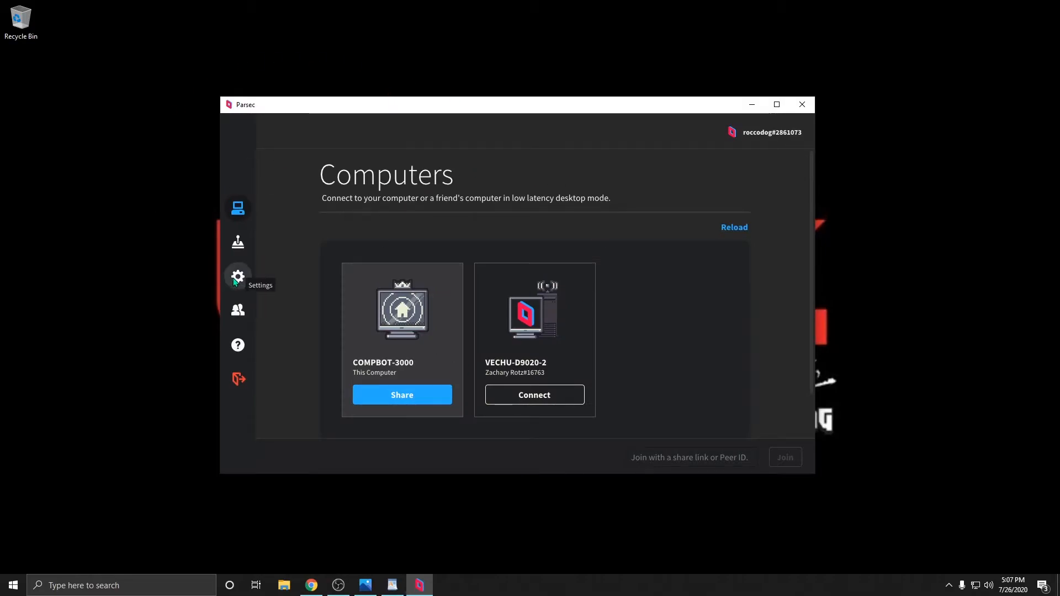
Open Parsec's Gamepad settings and browse the XInput Controller button mappings
left_click(238, 277)
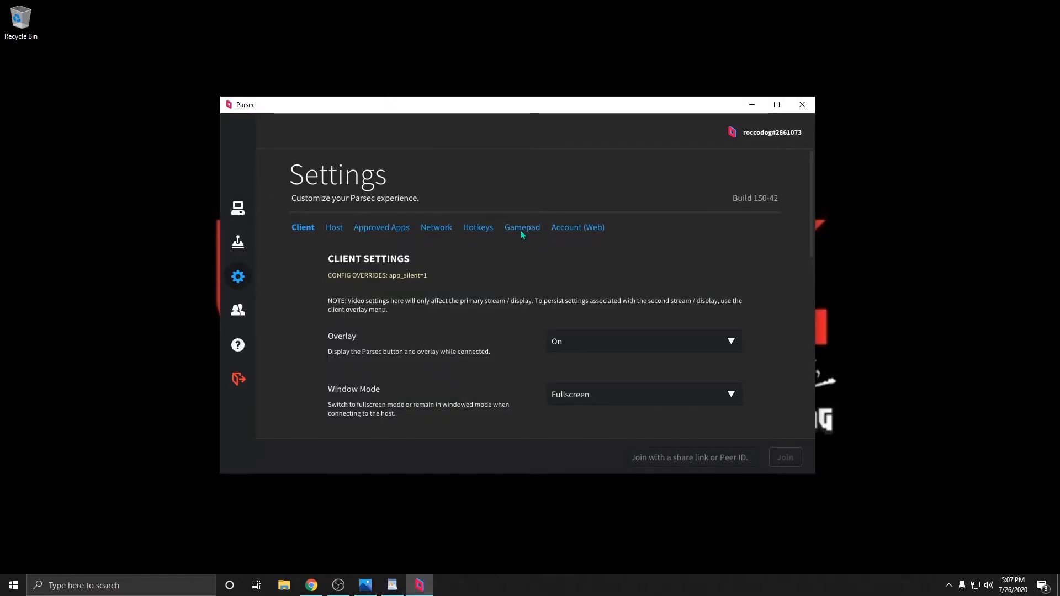
left_click(522, 227)
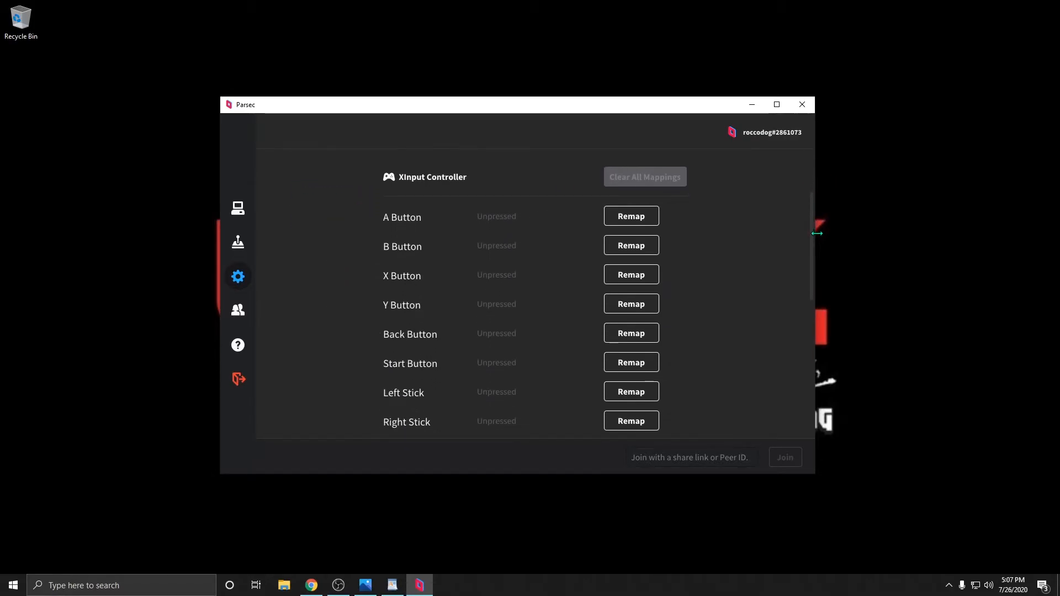
scroll("down", 3)
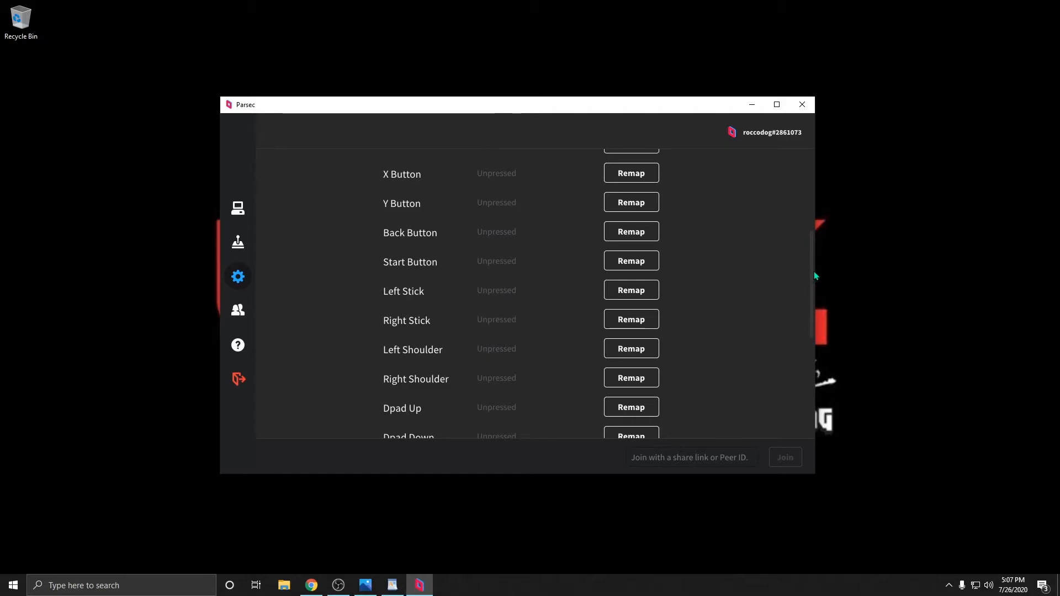
scroll("down", 3)
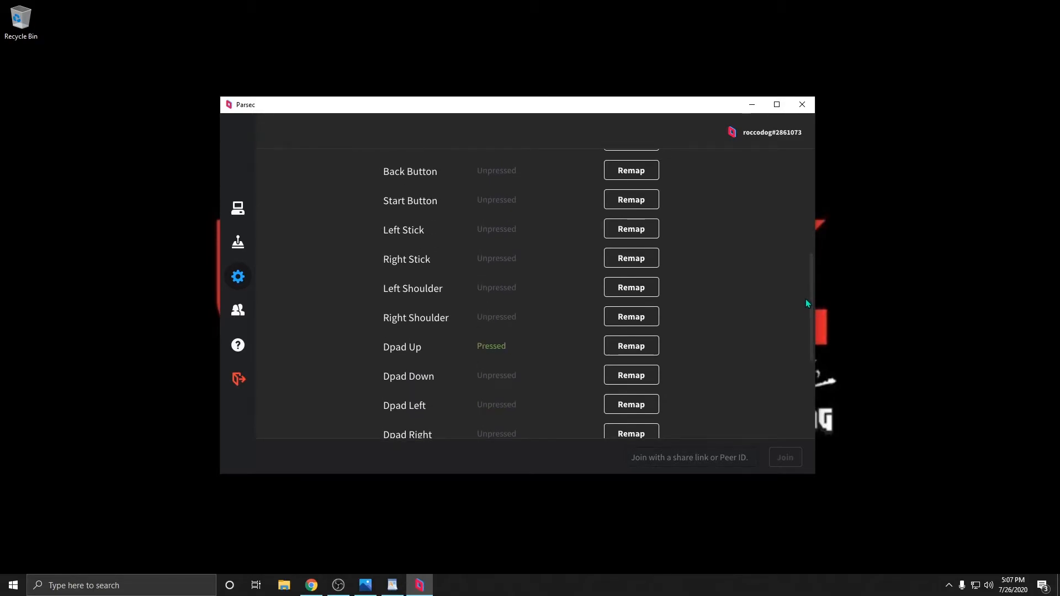
scroll("down", 3)
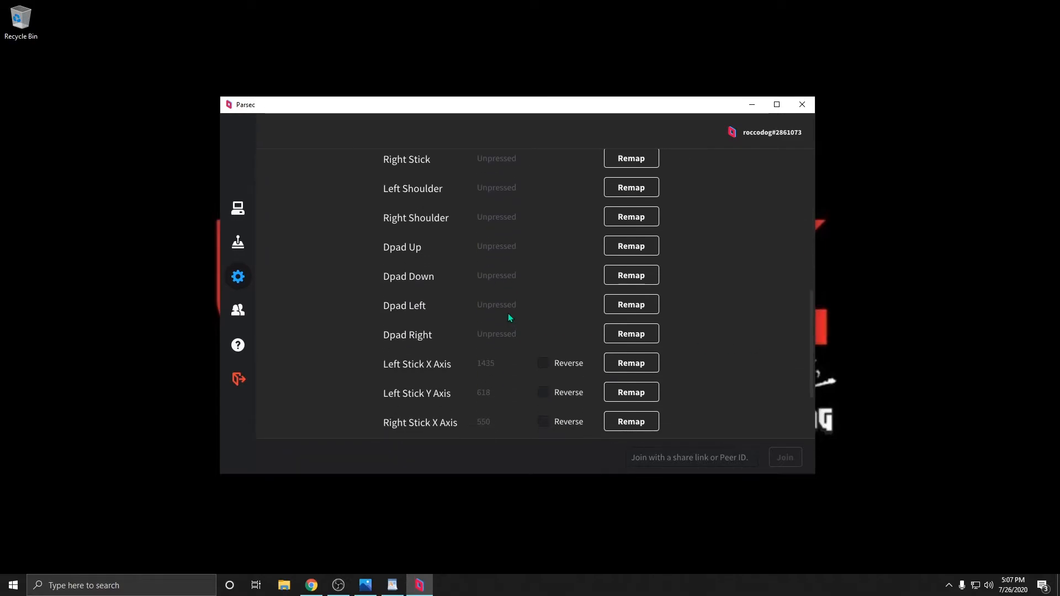
scroll("up", 3)
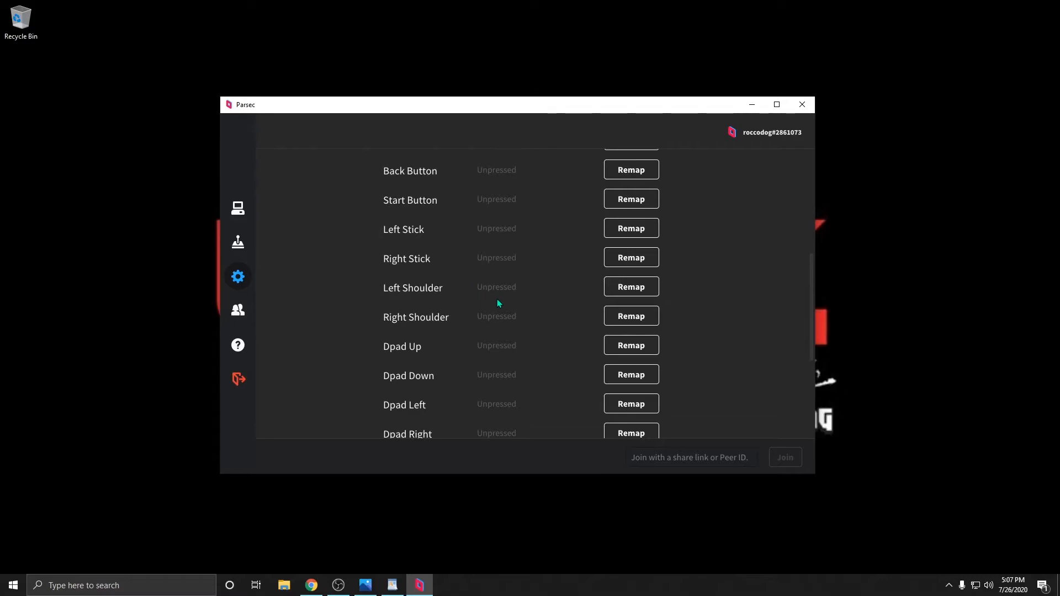
scroll("up", 3)
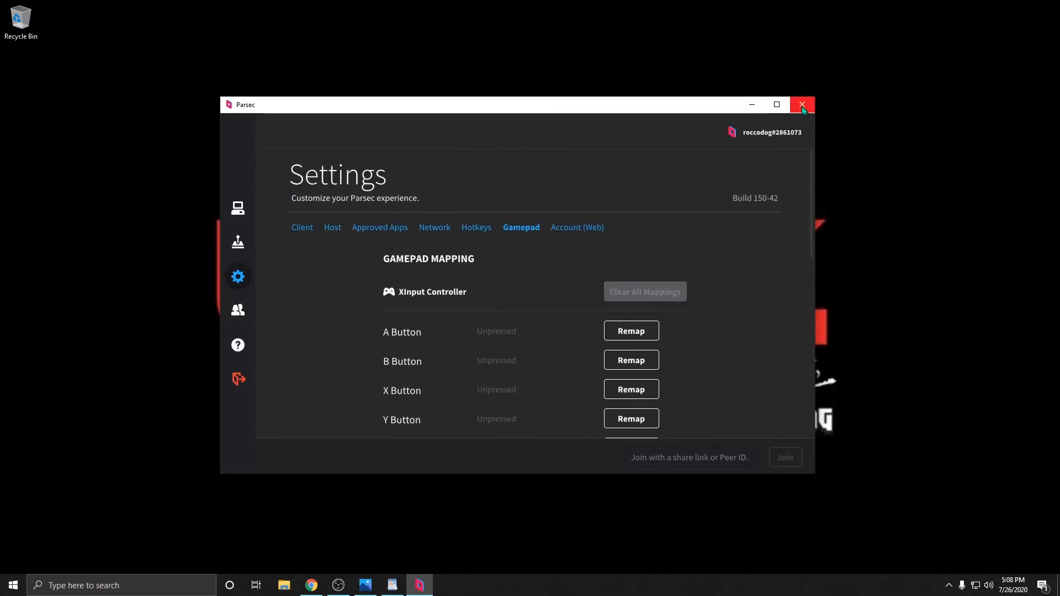
Close Parsec, bring up the Uplink Hub in the browser, and browse its games
left_click(802, 105)
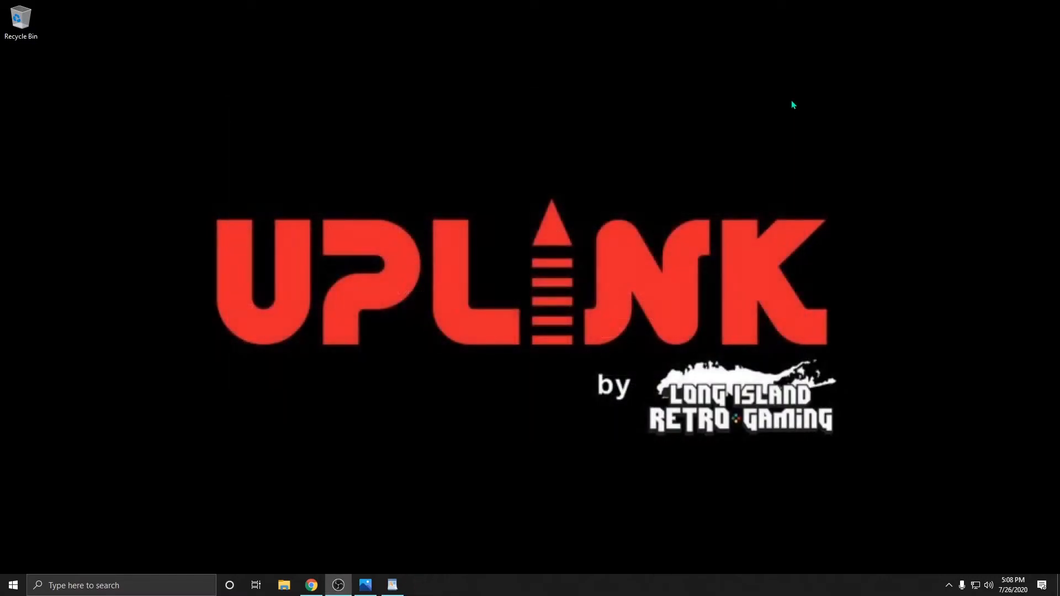
left_click(311, 585)
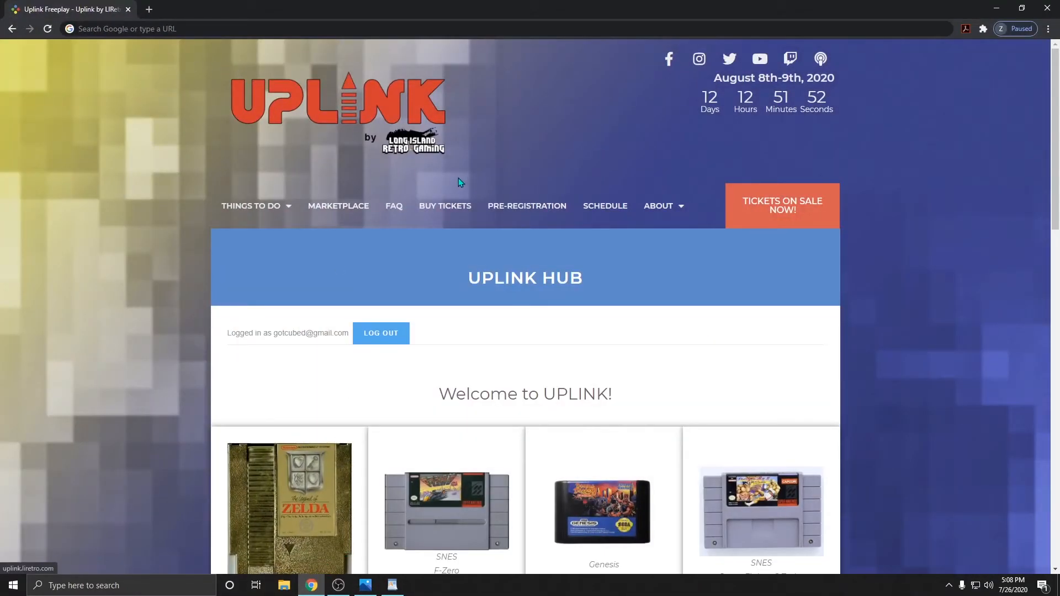
scroll("down", 3)
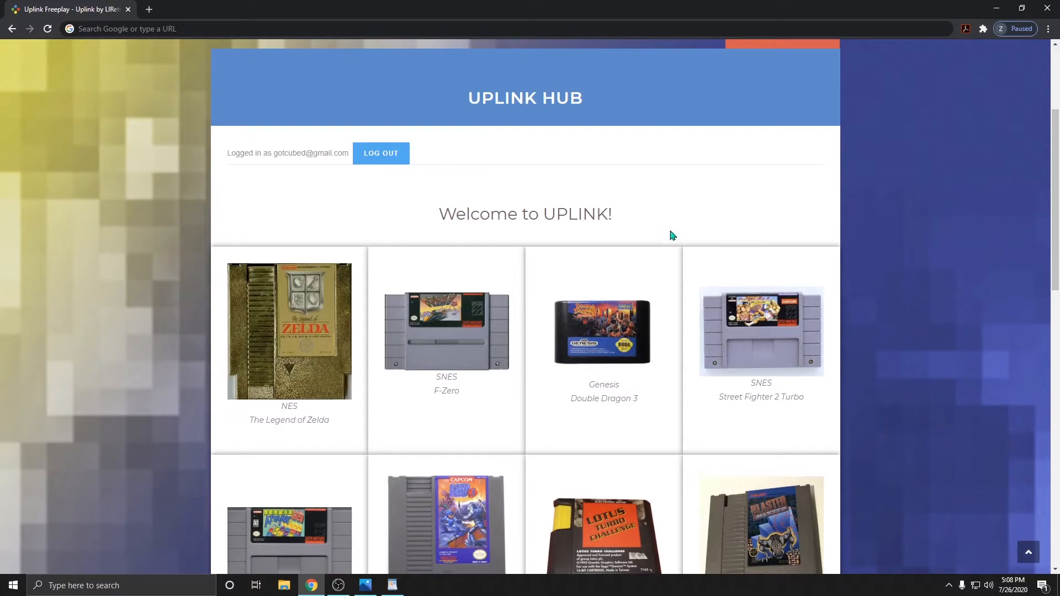
mouse_move(789, 320)
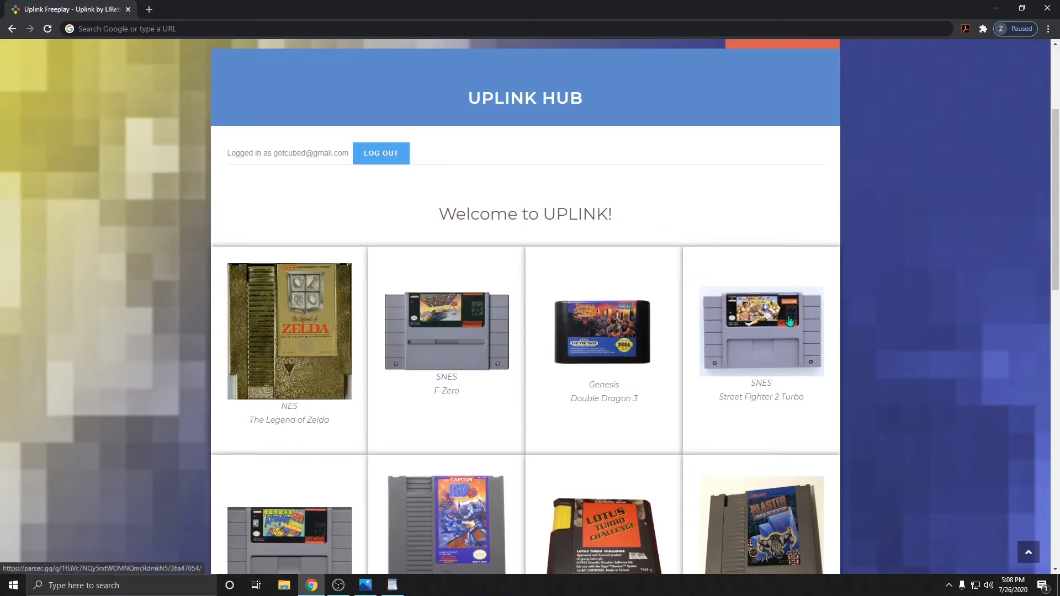
mouse_move(924, 272)
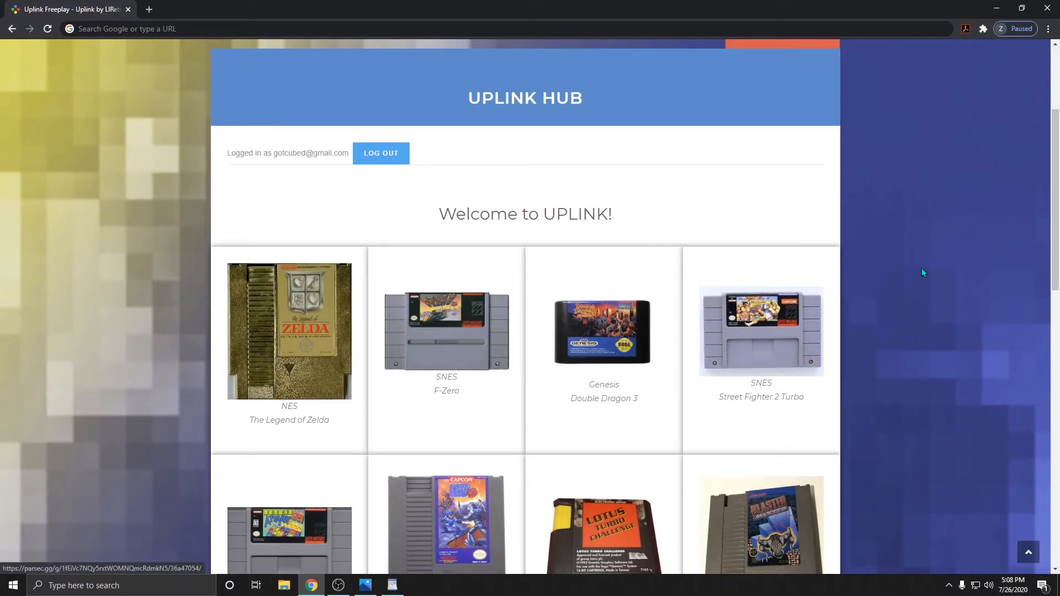
mouse_move(370, 255)
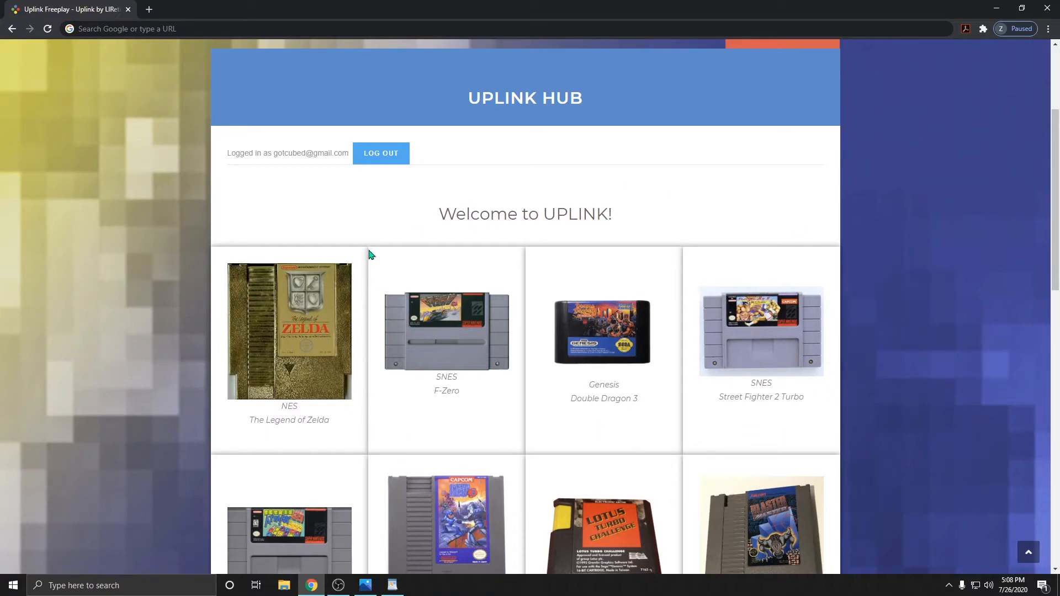
scroll("down", 3)
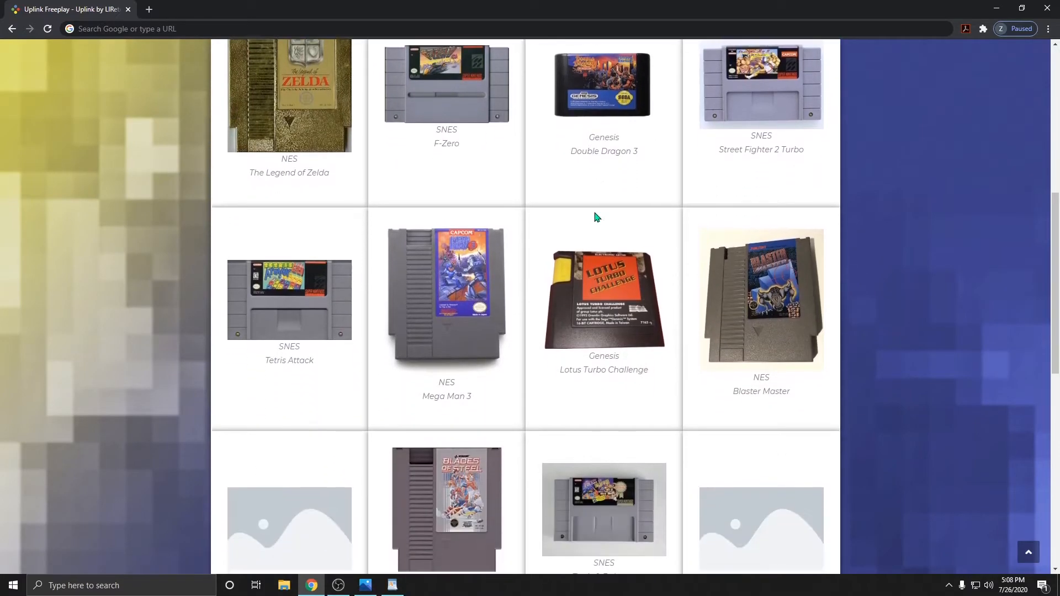
scroll("down", 3)
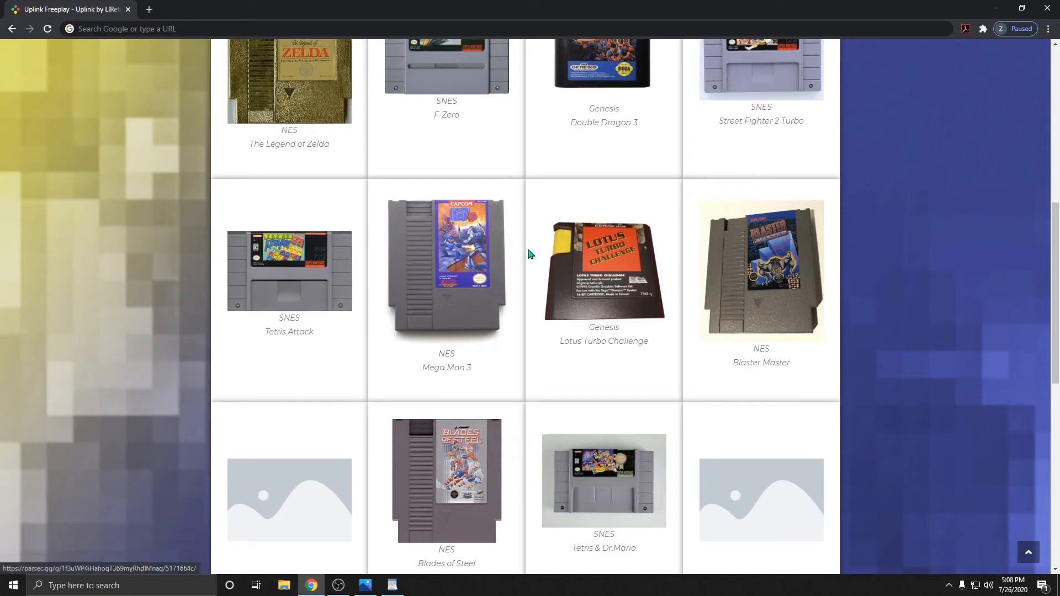
mouse_move(382, 318)
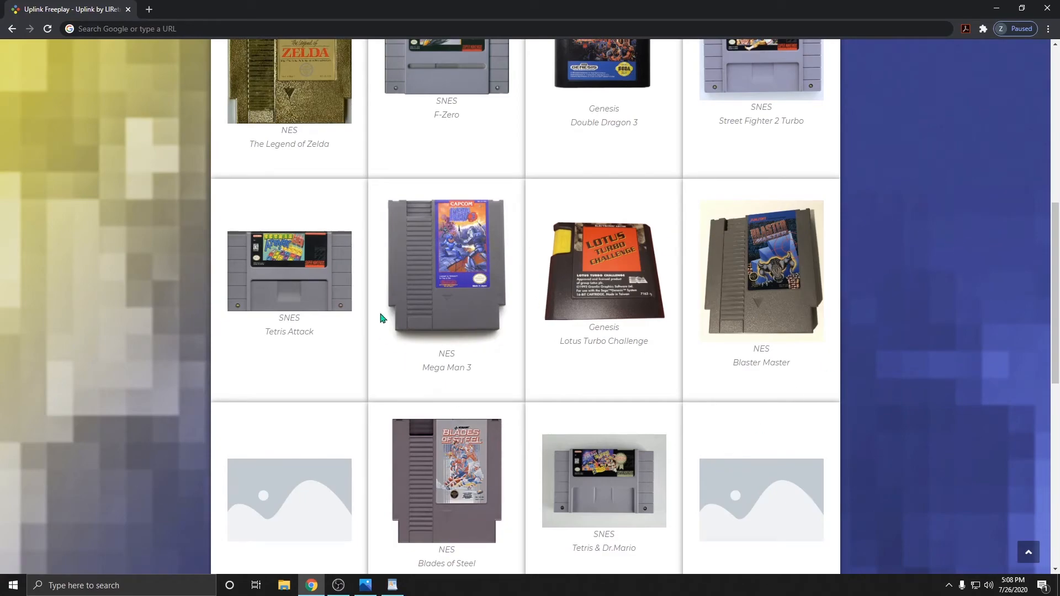
mouse_move(447, 265)
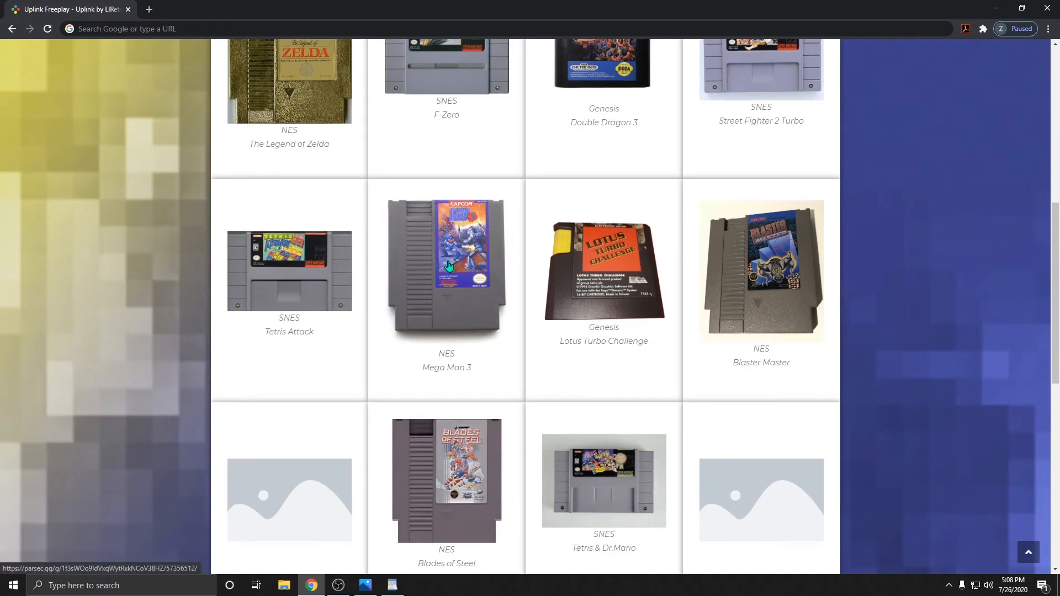
Select the Mega Man 3 cartridge to open Uplink1's Parsec join page
left_click(446, 266)
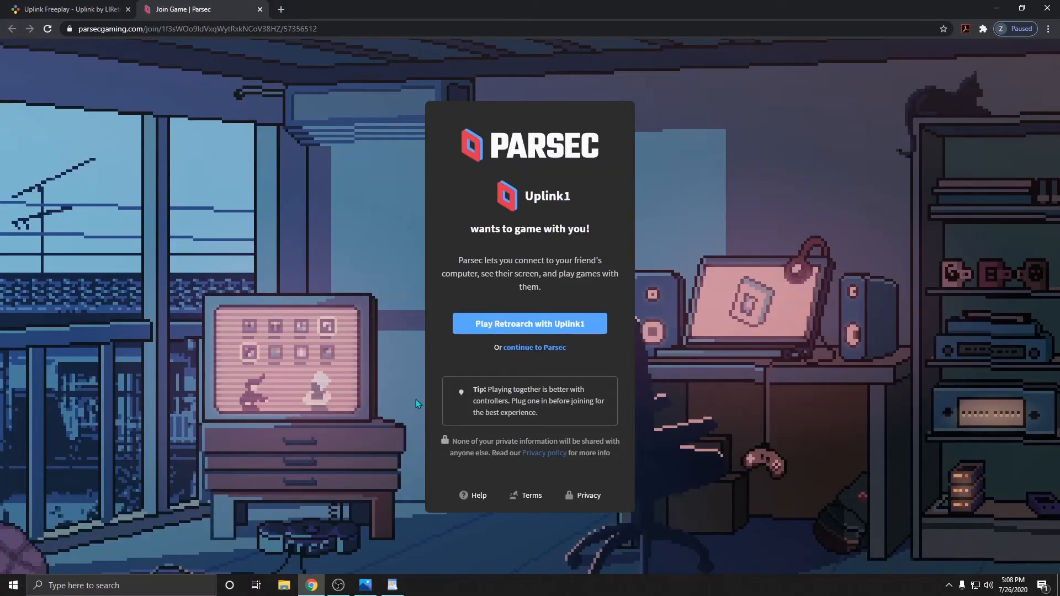
mouse_move(466, 328)
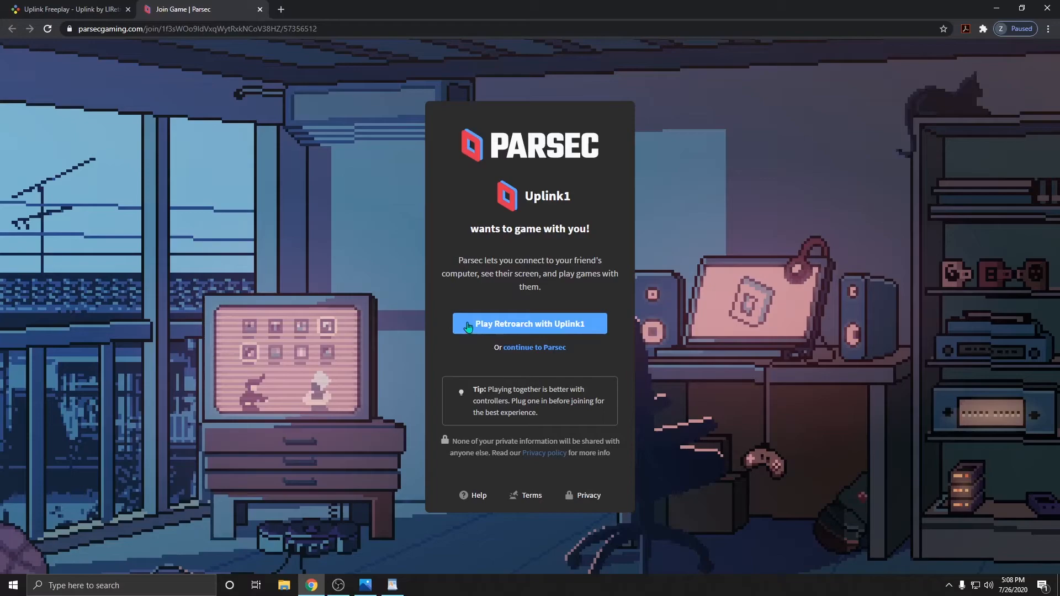
mouse_move(540, 328)
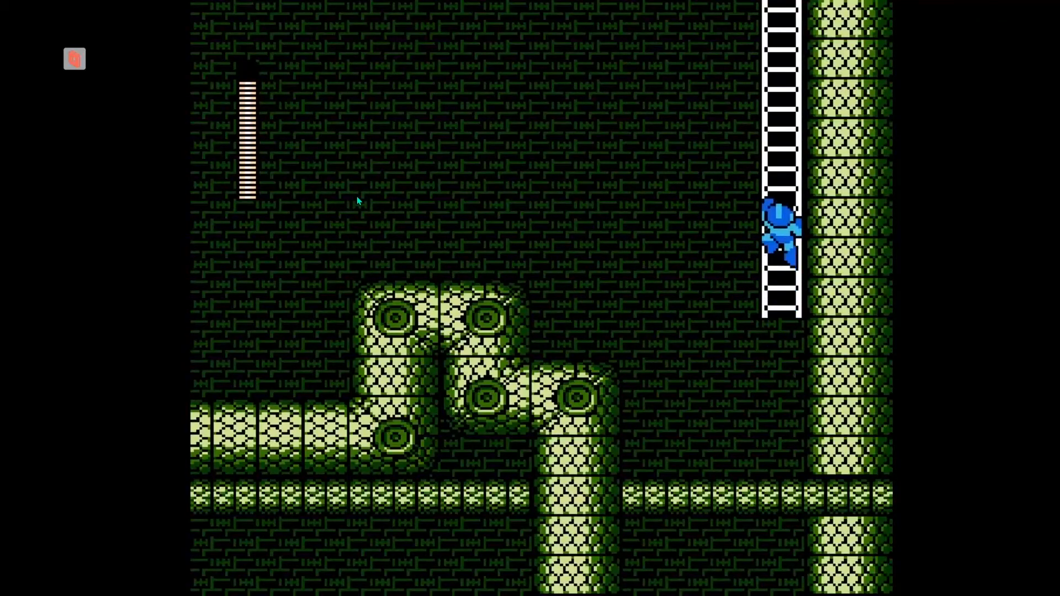
Play Mega Man 3 in Uplink1's session, then open the session menu to leave
key("Up")
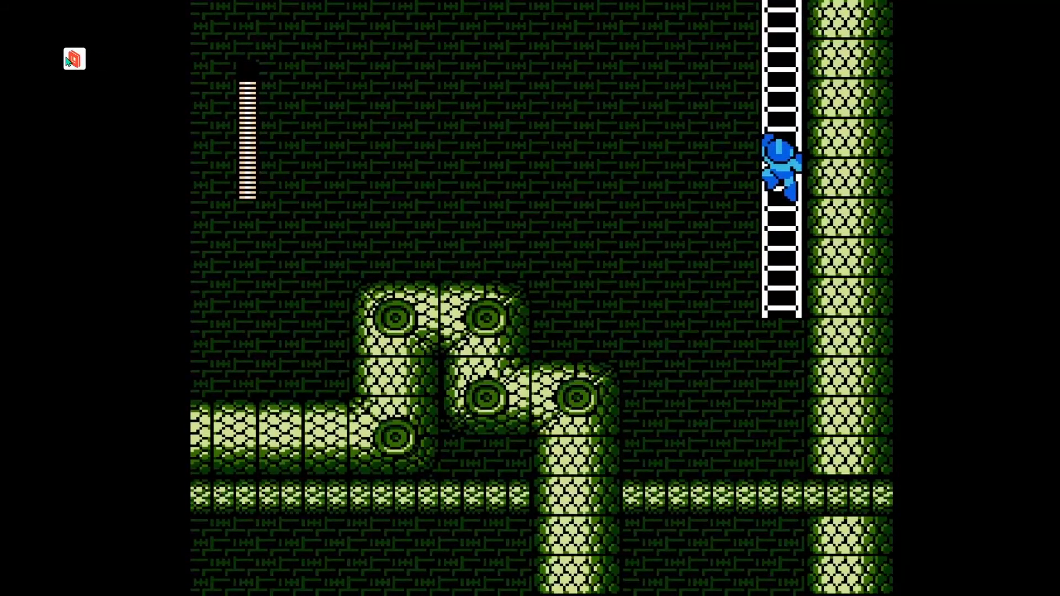
left_click(73, 59)
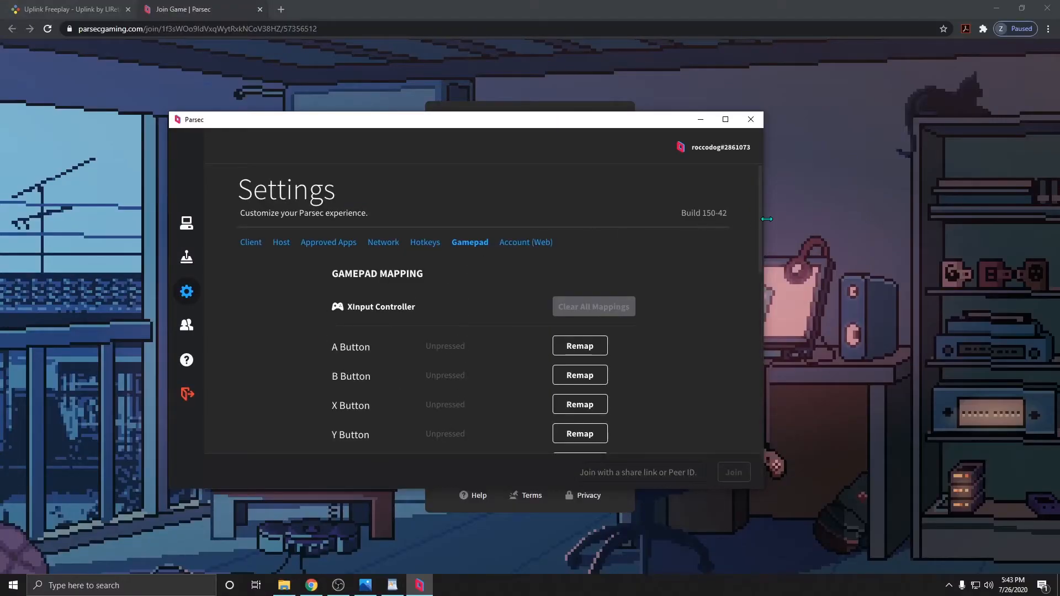
mouse_move(789, 139)
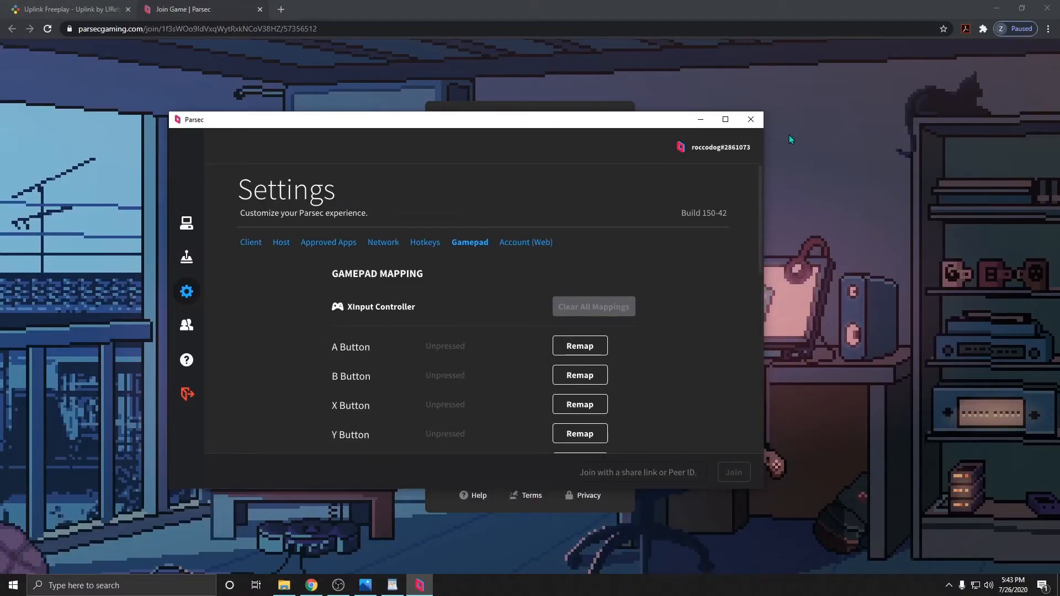
Return to the Uplink Freeplay games page
left_click(749, 120)
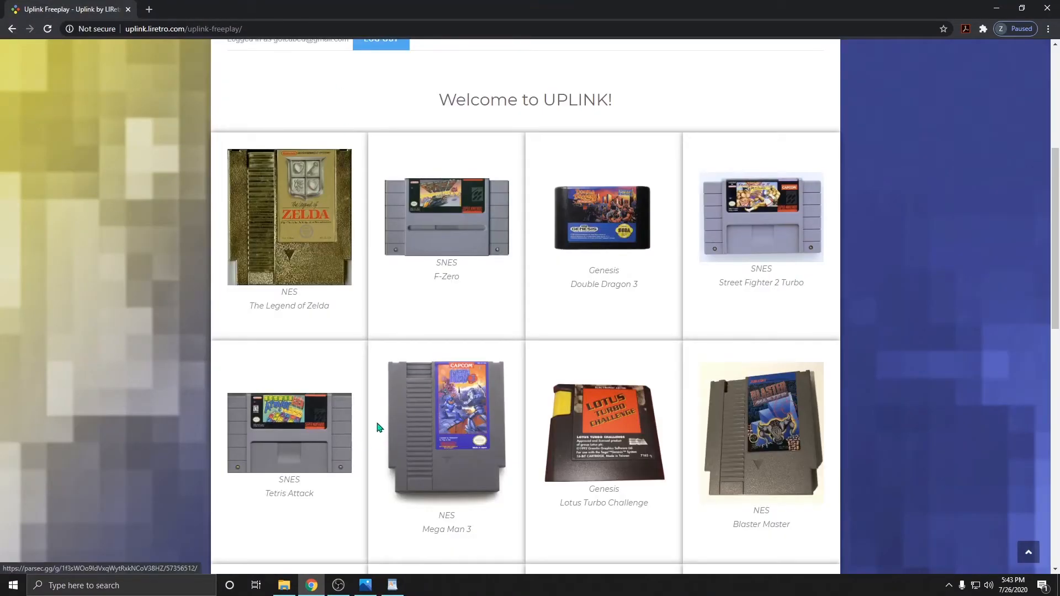
mouse_move(516, 244)
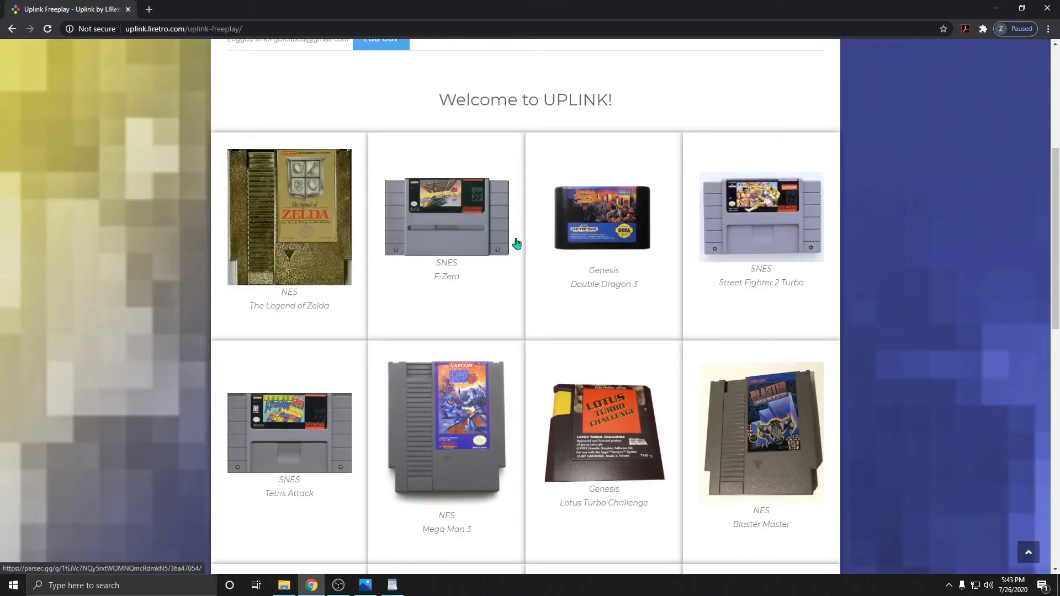
mouse_move(534, 283)
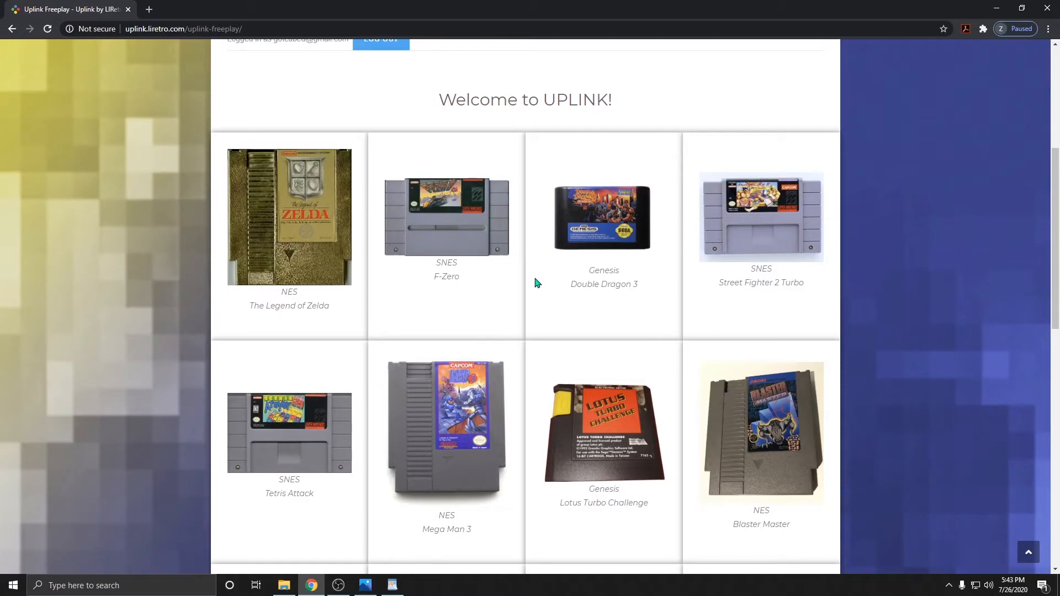
mouse_move(262, 220)
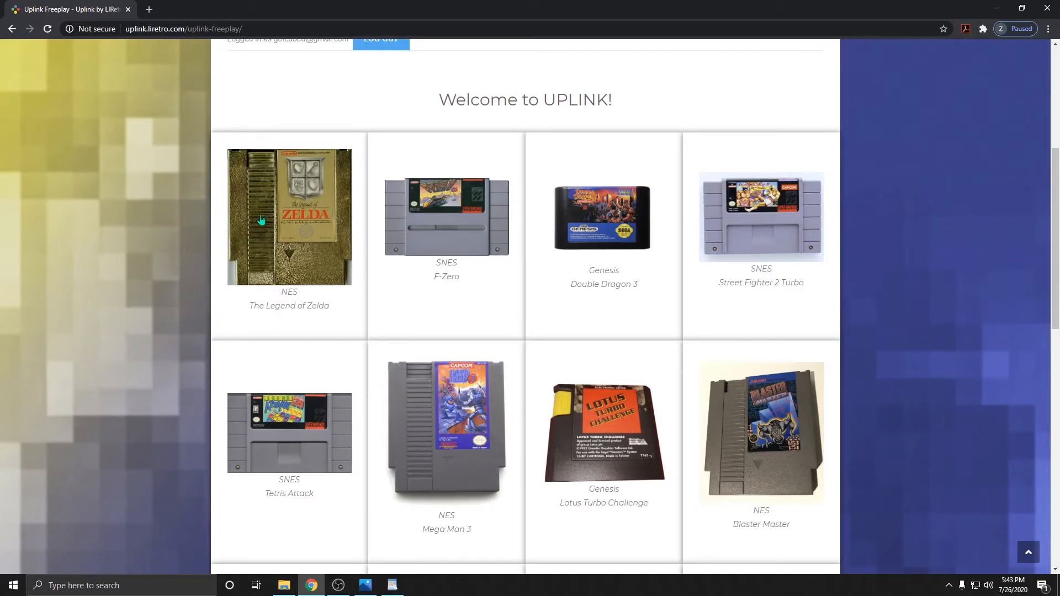
mouse_move(594, 256)
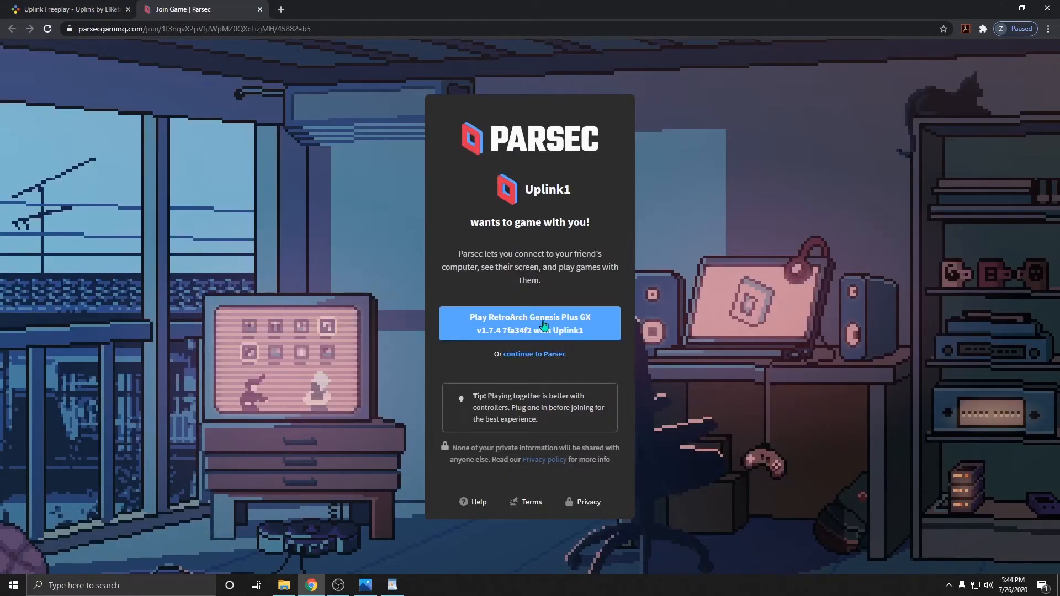
Join Uplink1's RetroArch Genesis Plus GX session to play Double Dragon 3
left_click(530, 324)
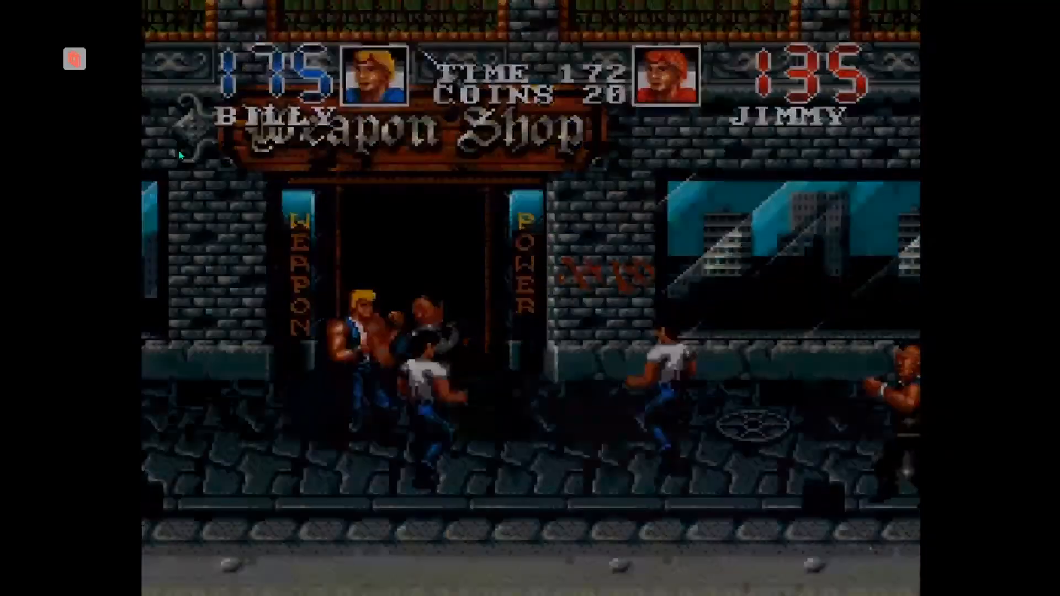
Finish playing Double Dragon 3 and disconnect from the Parsec session via the overlay
left_click(74, 60)
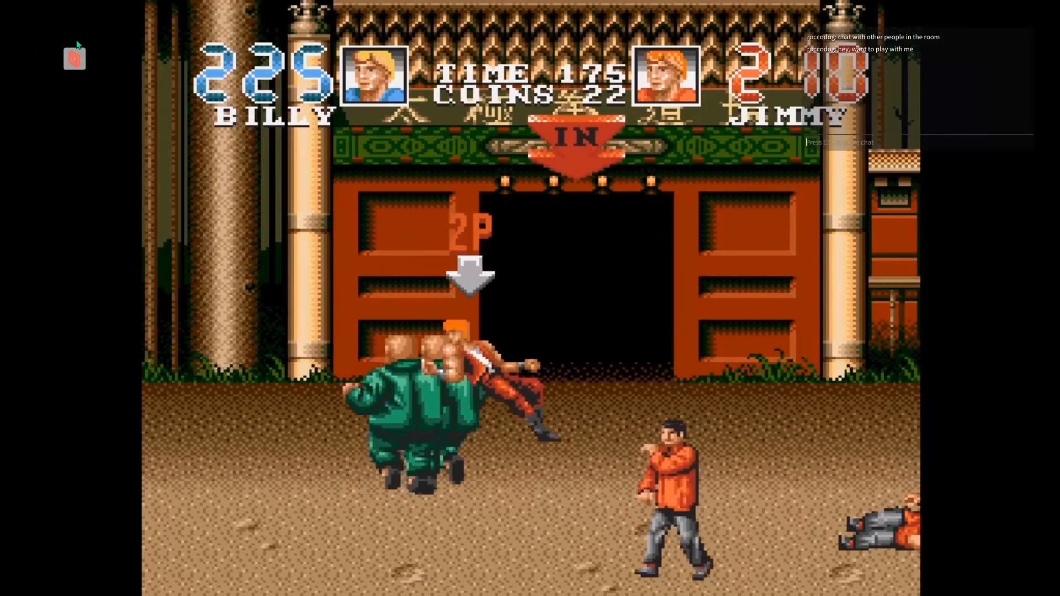
left_click(73, 58)
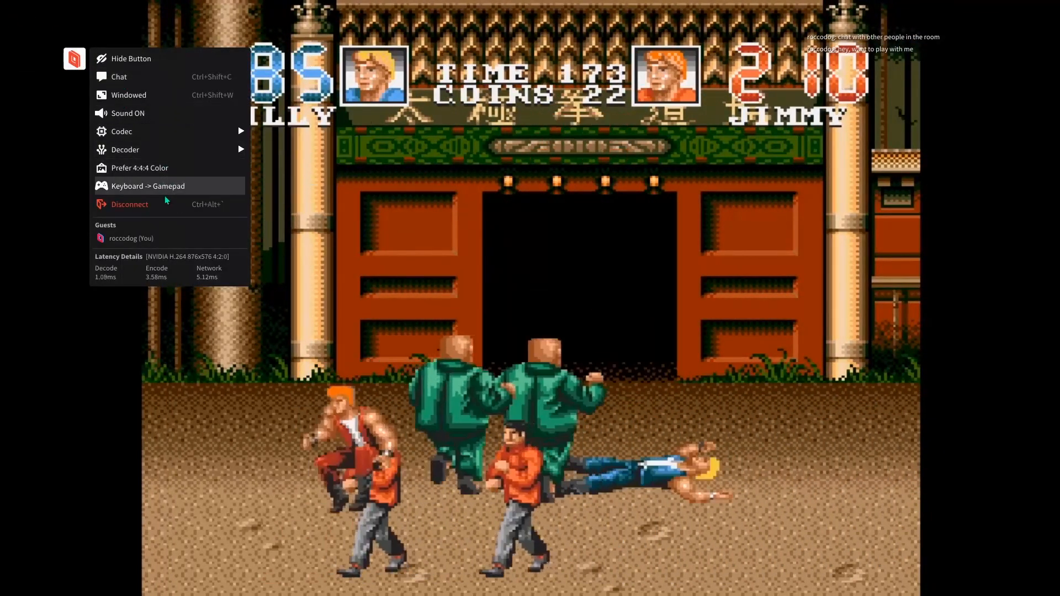
left_click(147, 186)
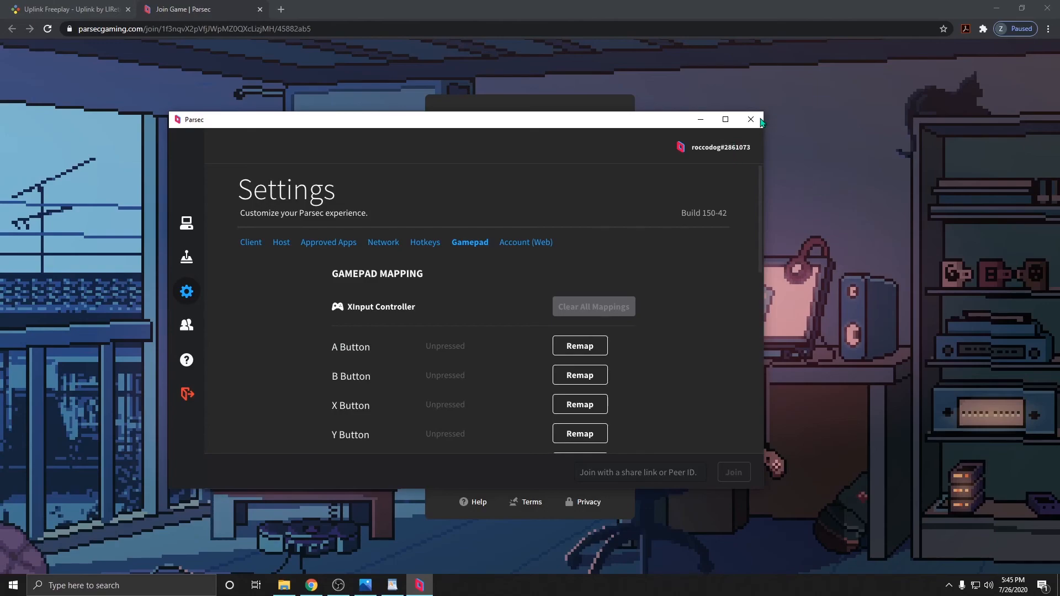
Close the Parsec window and join tab, then minimize Chrome to show the desktop
left_click(750, 120)
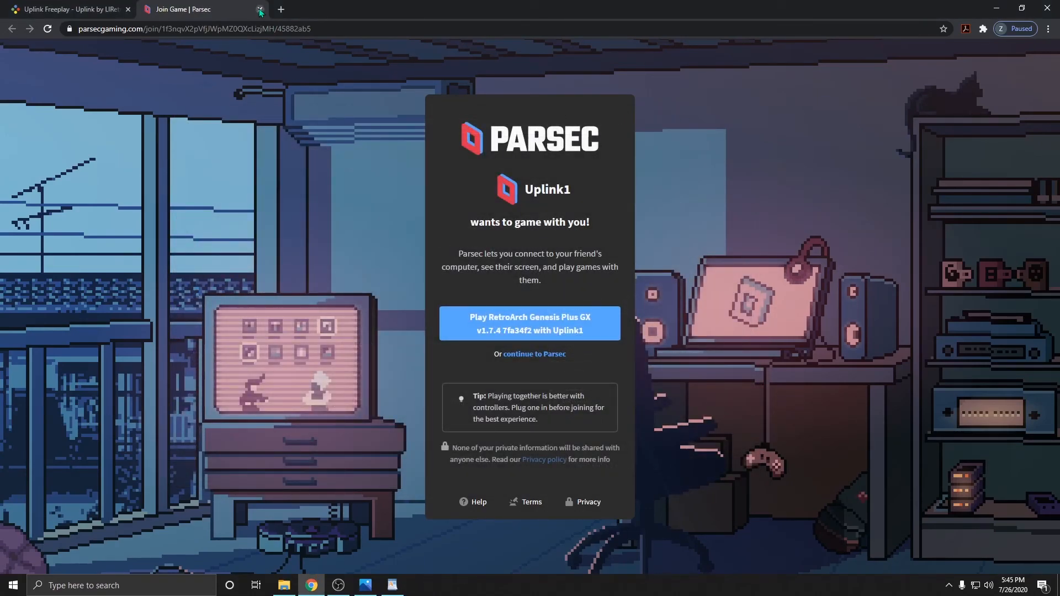
left_click(255, 9)
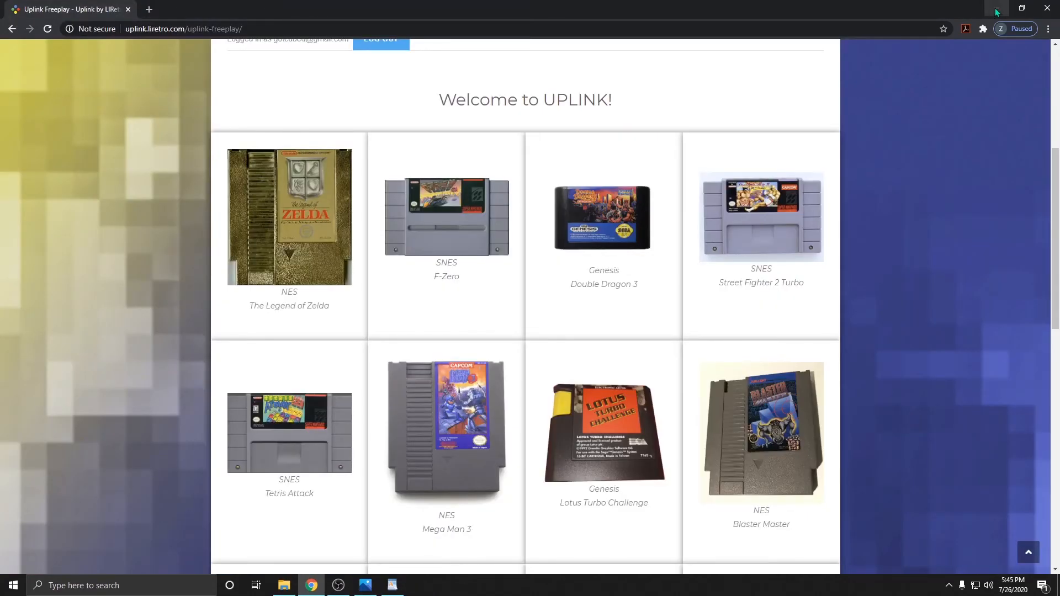
left_click(997, 9)
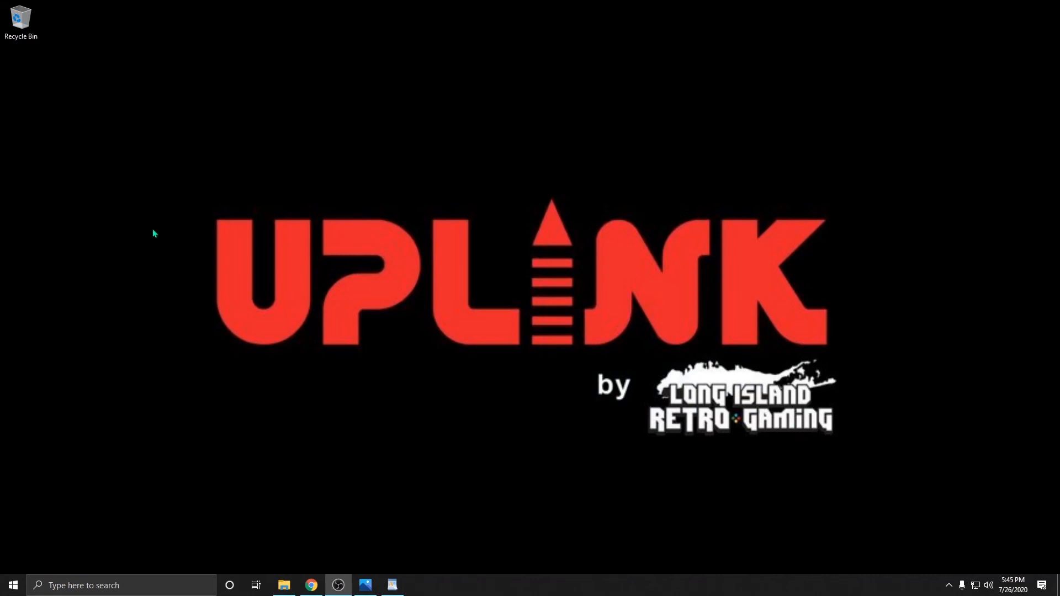
mouse_move(151, 223)
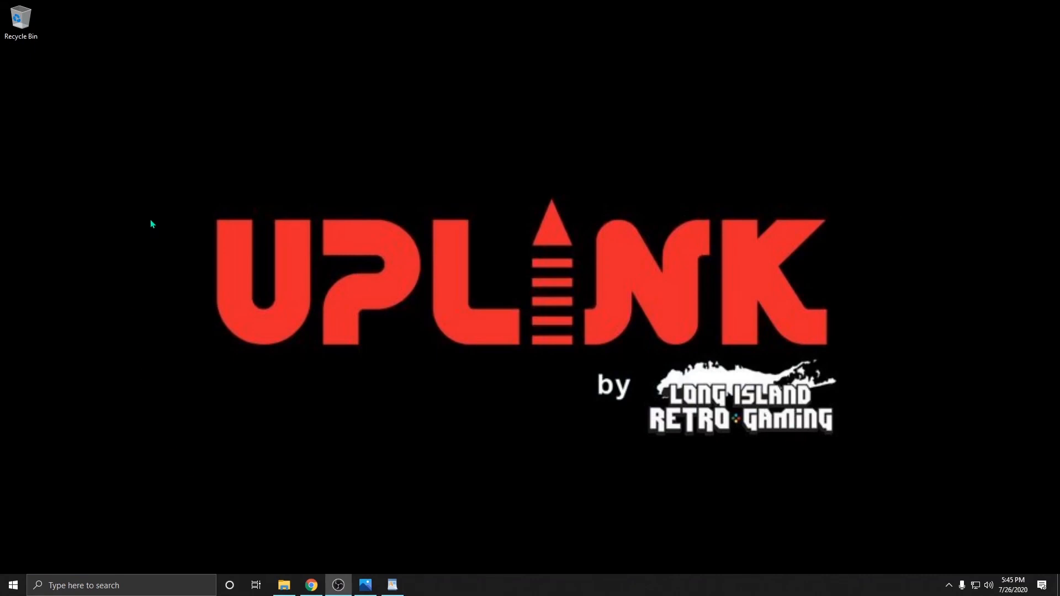